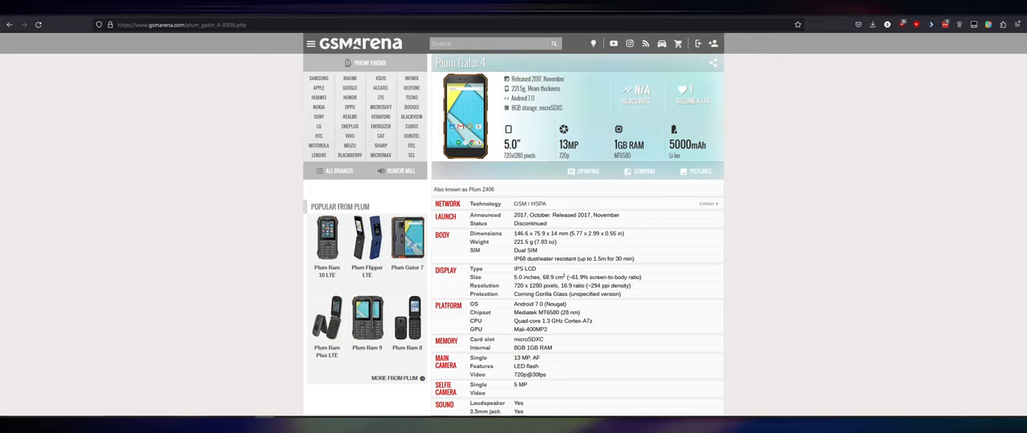
mouse_move(715, 293)
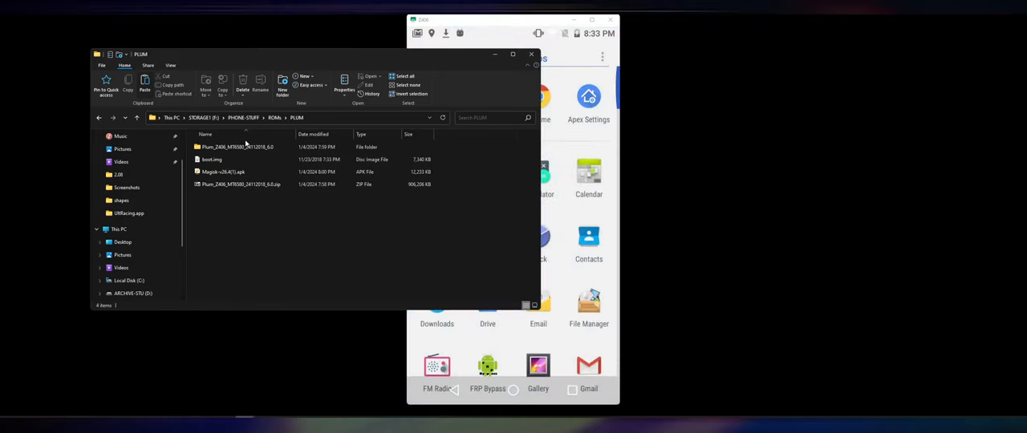
mouse_move(327, 359)
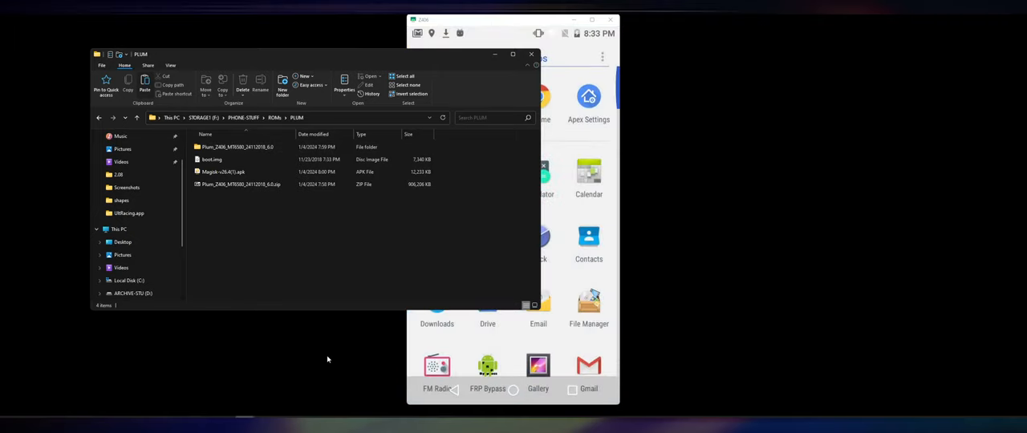
- Inspect the firmware zip's Firmware folder for boot.img, then close the archive viewer
click(235, 171)
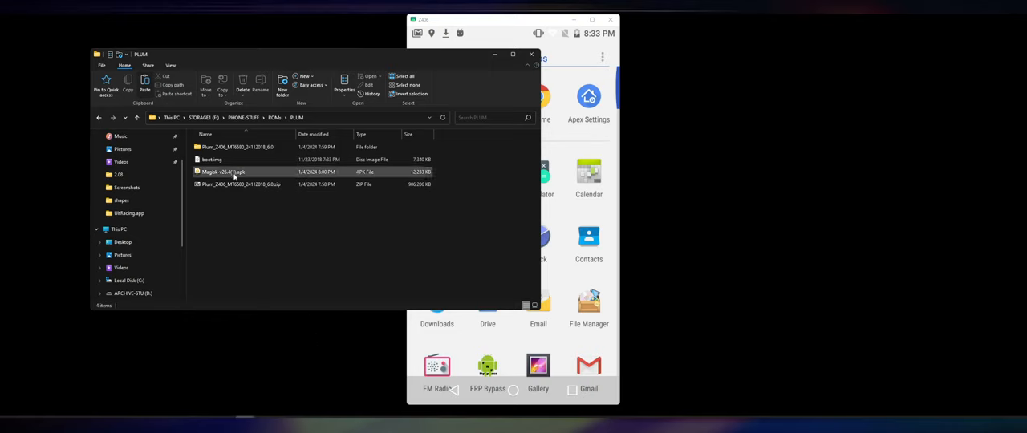
click(211, 160)
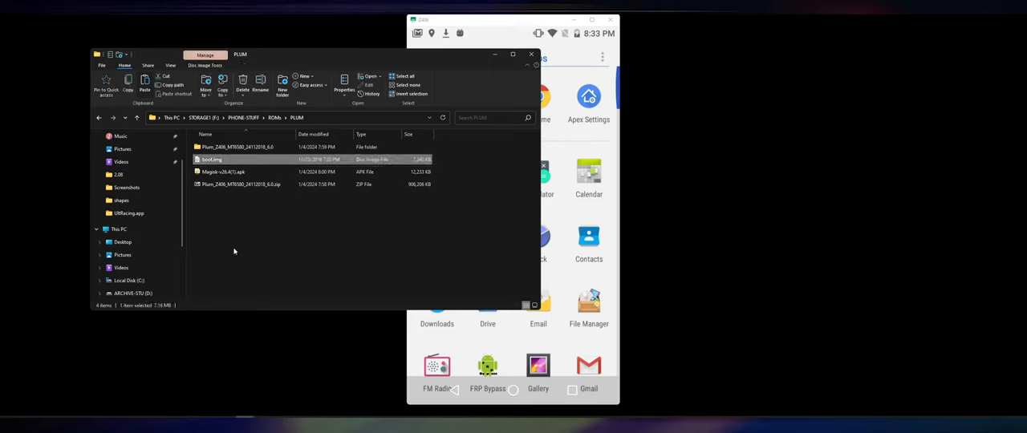
click(240, 184)
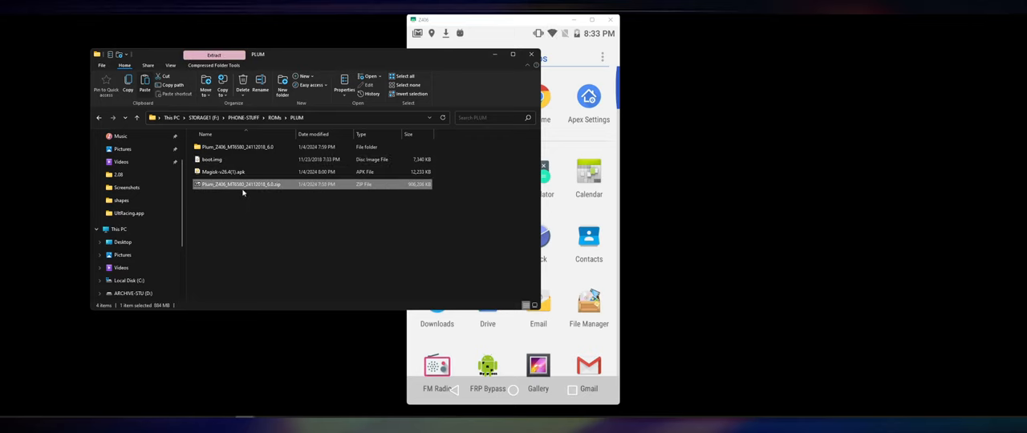
double_click(241, 183)
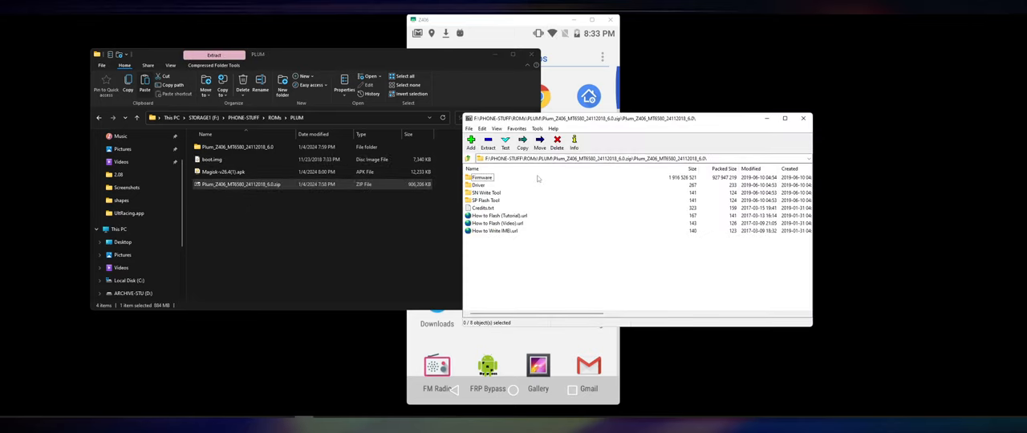
double_click(480, 178)
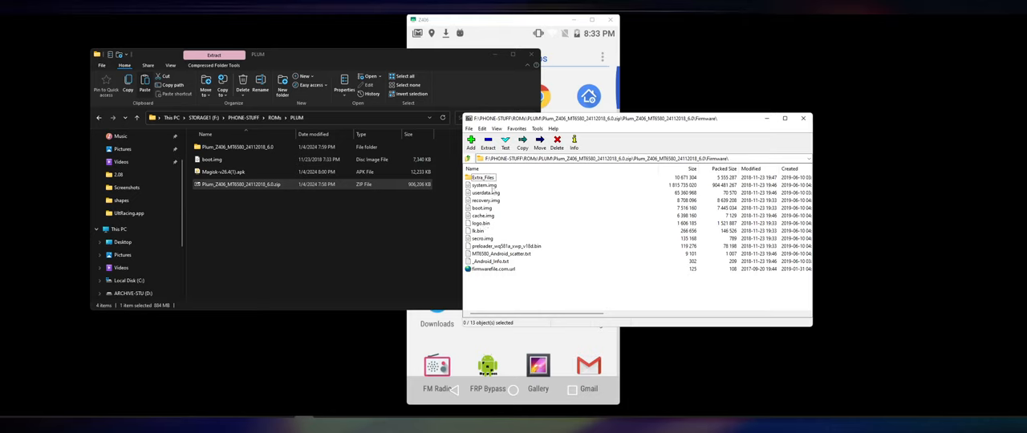
click(482, 208)
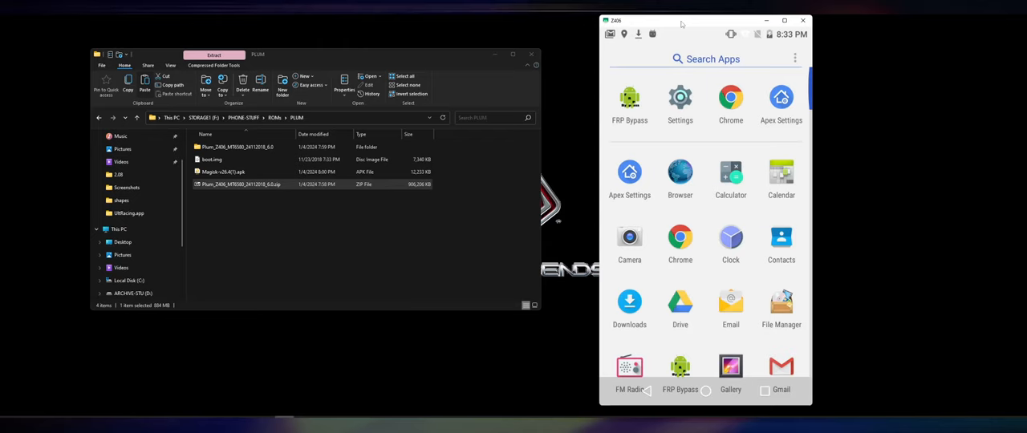
- Run adb install with Magisk-v26.4(1).apk in an administrator Command Prompt
click(240, 172)
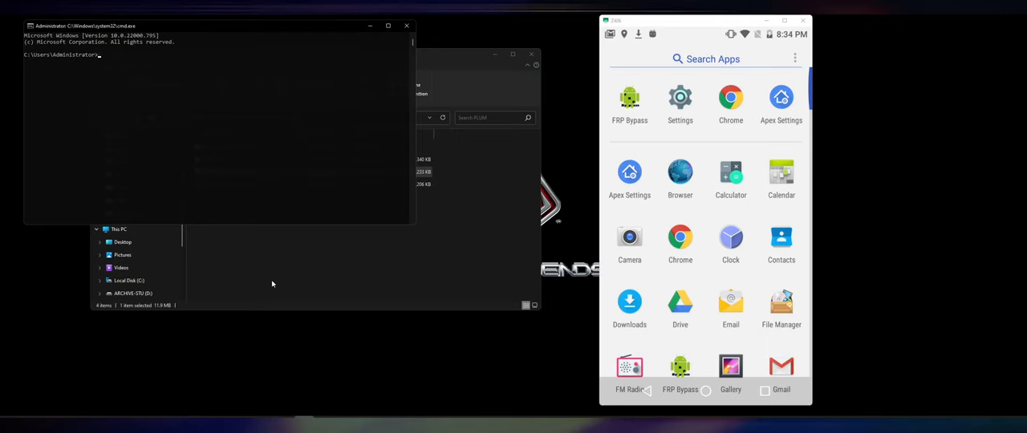
text(adb install F:\PHONE-STUFF\ROMs\PLUM\Magisk-v26.4(1).apk)
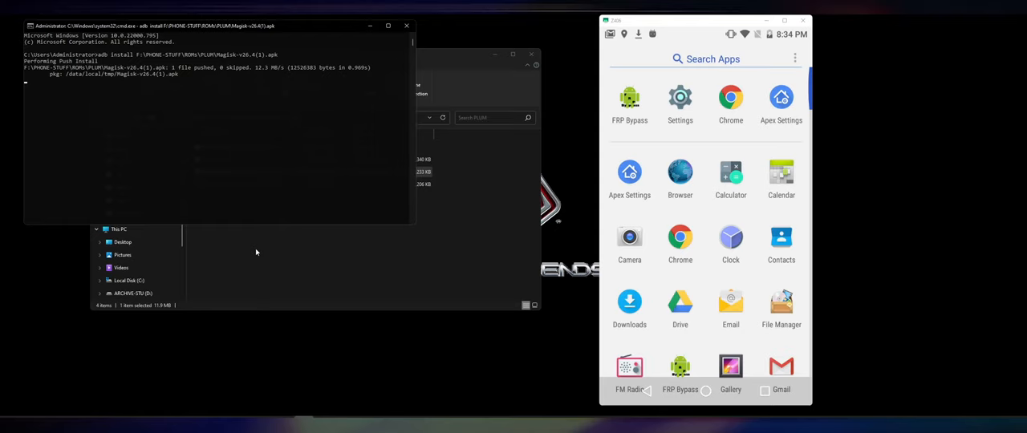
scroll(down, 3)
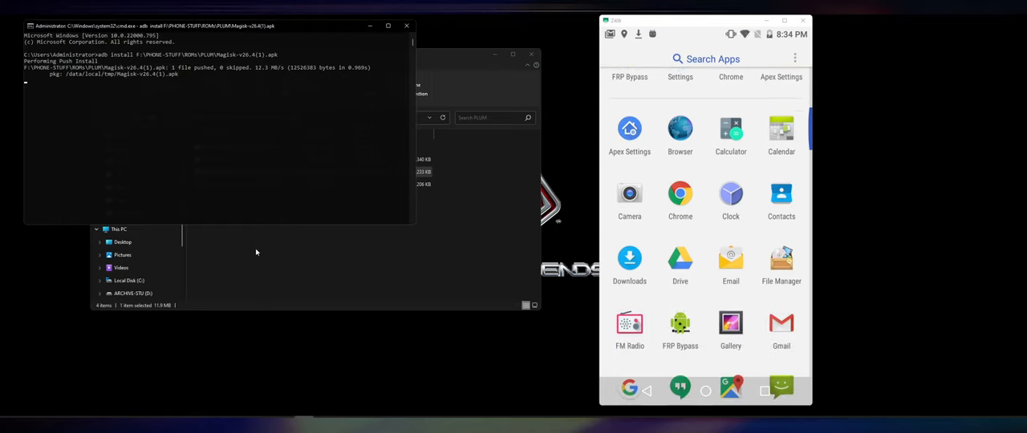
scroll(down, 3)
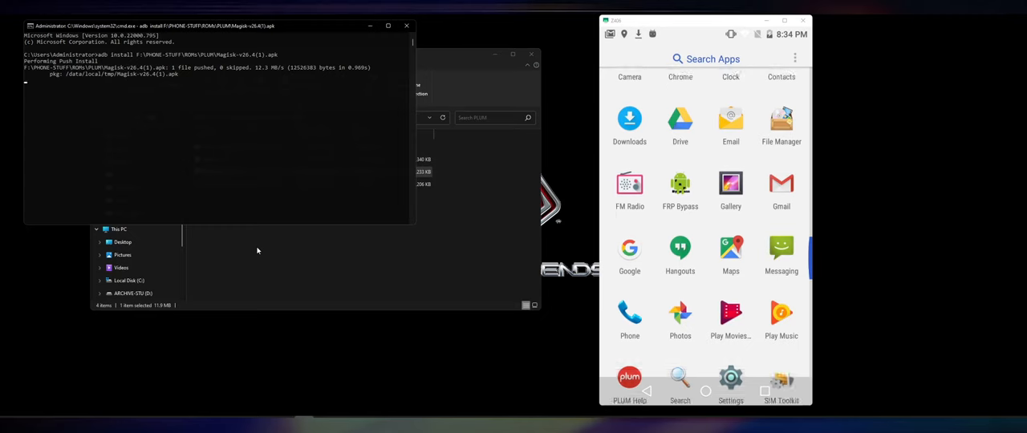
mouse_move(260, 270)
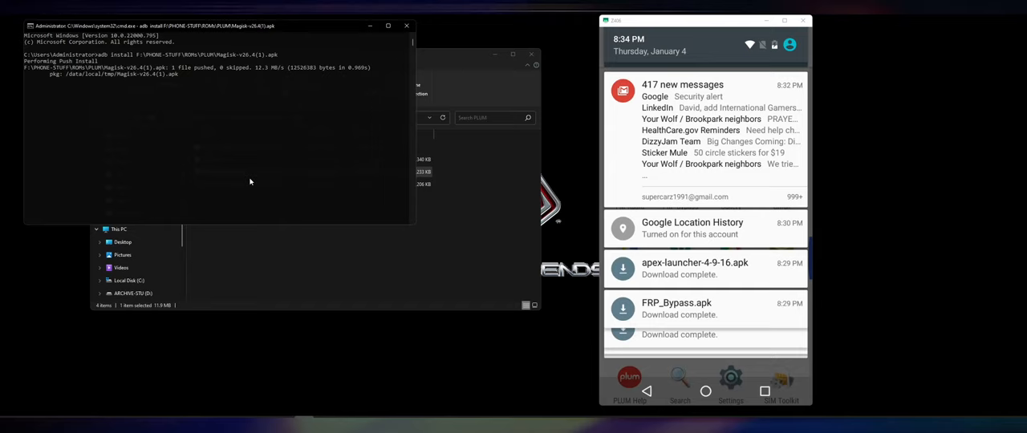
scroll(down, 3)
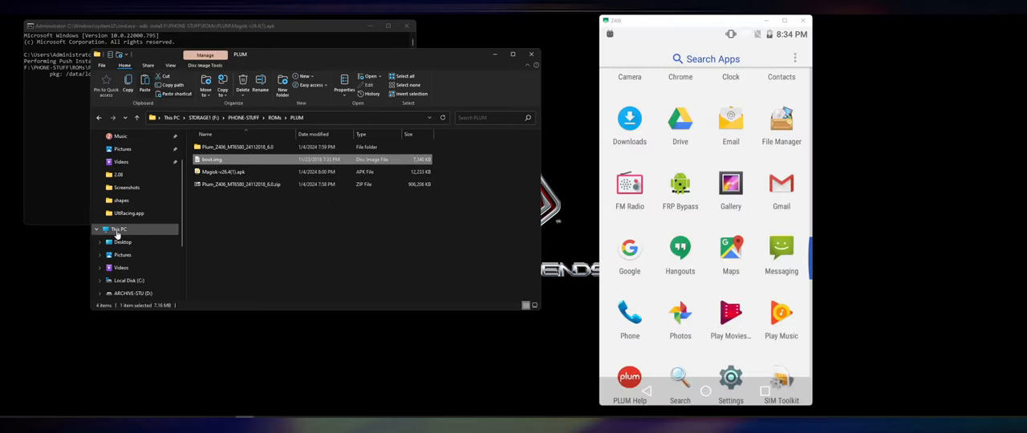
- Check the drive under This PC and push F:\PHONE-STUFF\ROMs\PLUM\boot.img to /sdcard/
click(118, 230)
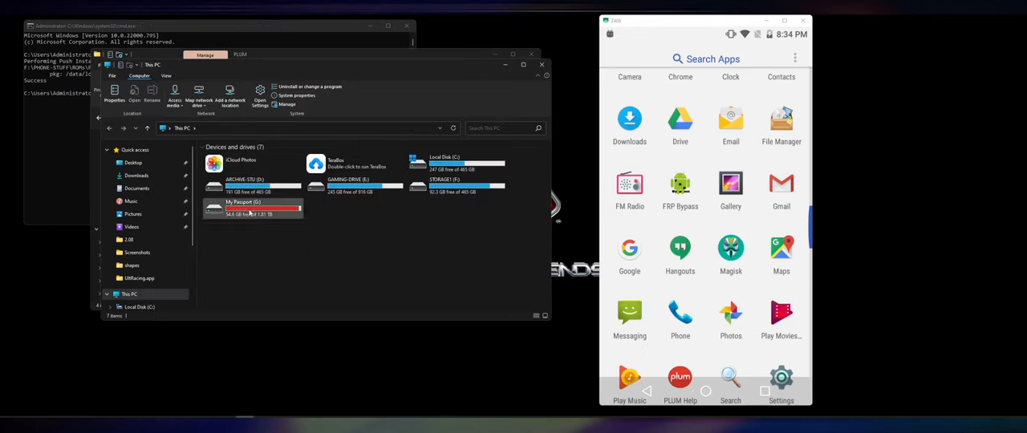
click(253, 207)
text(adb push F:\PHONE-STUFF\ROMs\PLUM\boot.img /sdcard/)
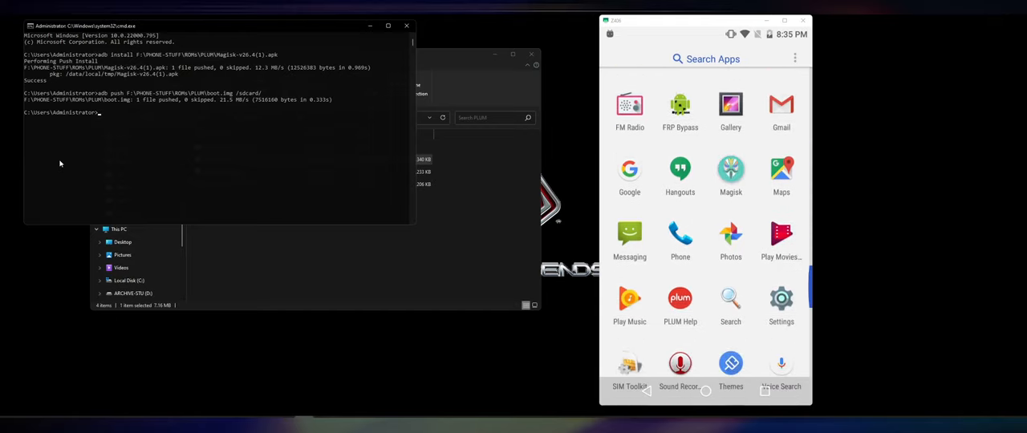
- Launch Magisk, allow file access, and patch the pushed boot.img with Let's Go
click(730, 169)
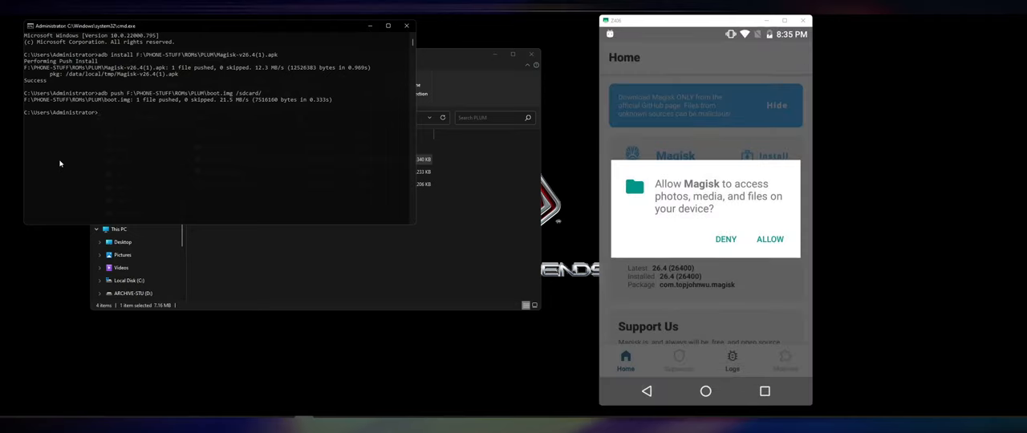
click(768, 239)
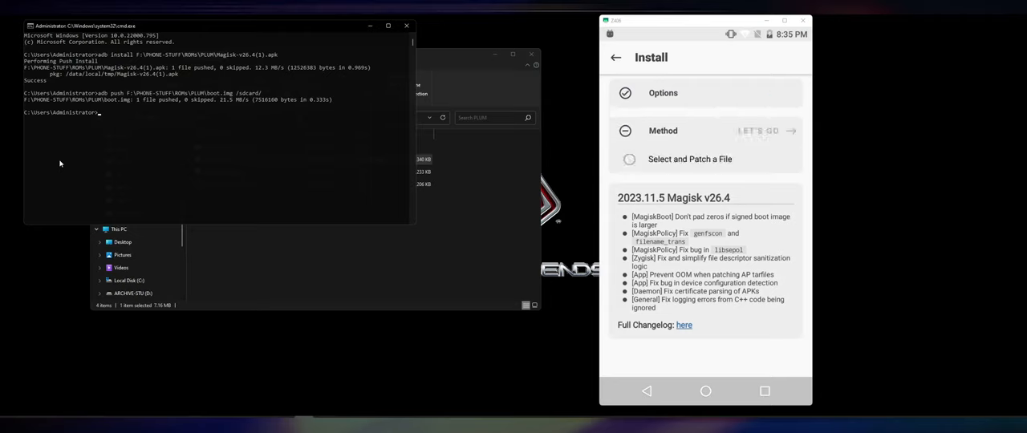
click(689, 159)
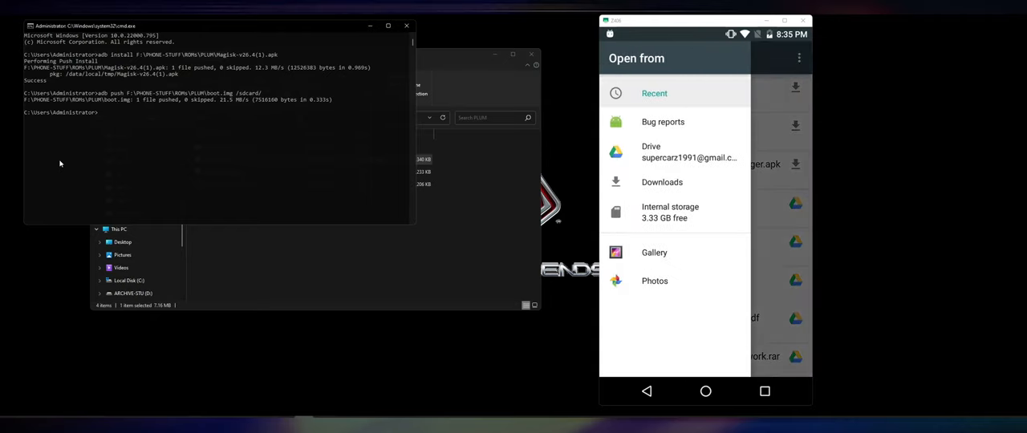
click(670, 212)
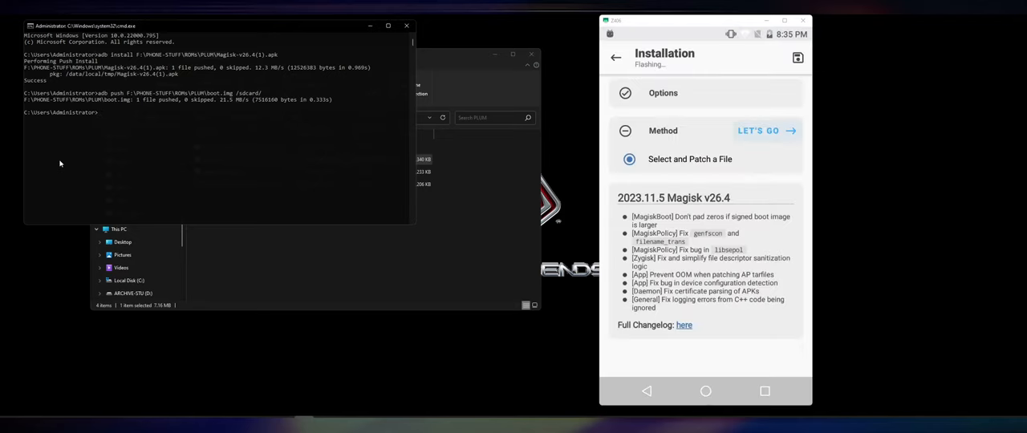
click(757, 130)
text(adb pull)
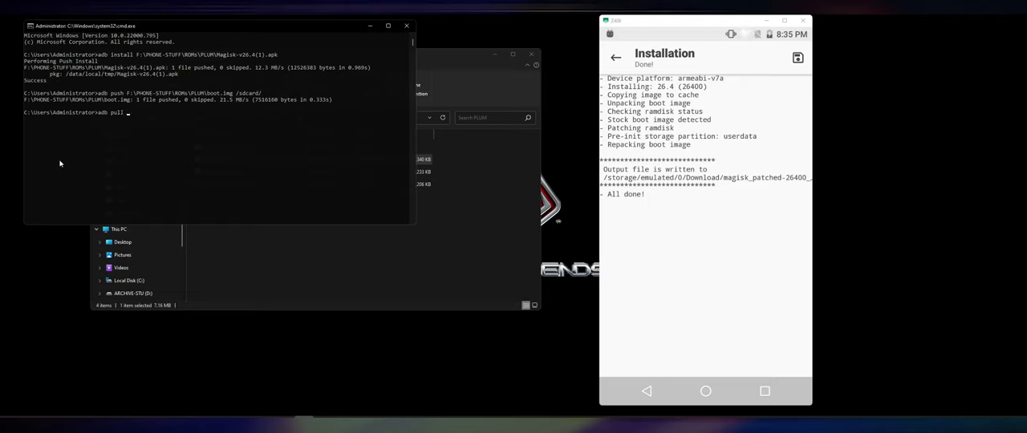
- Pull magisk_patched-26400_JWeUz.img from the phone's Download folder, then run adb reboot bootloader
text(/stor)
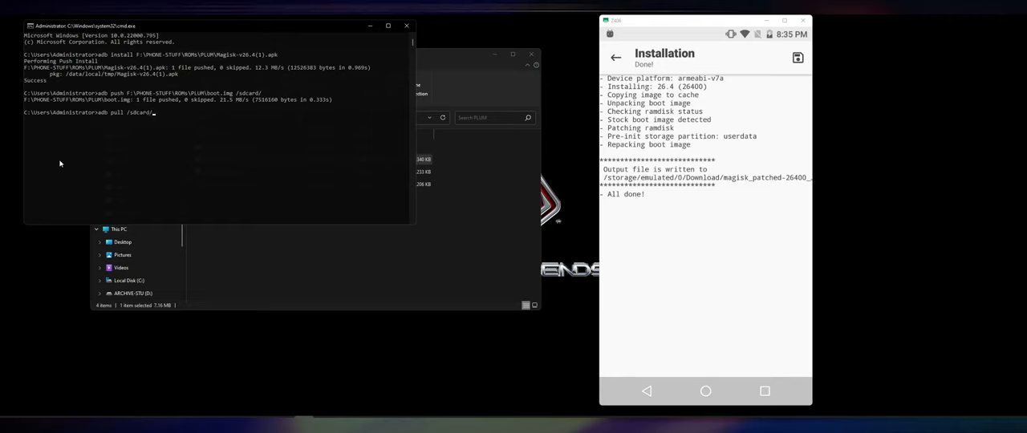
text(Download/)
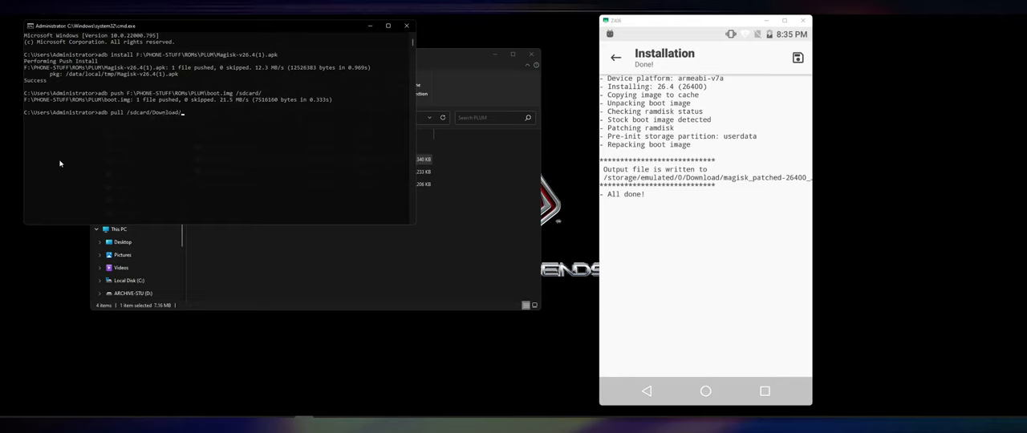
text(magisk_patched-26400)
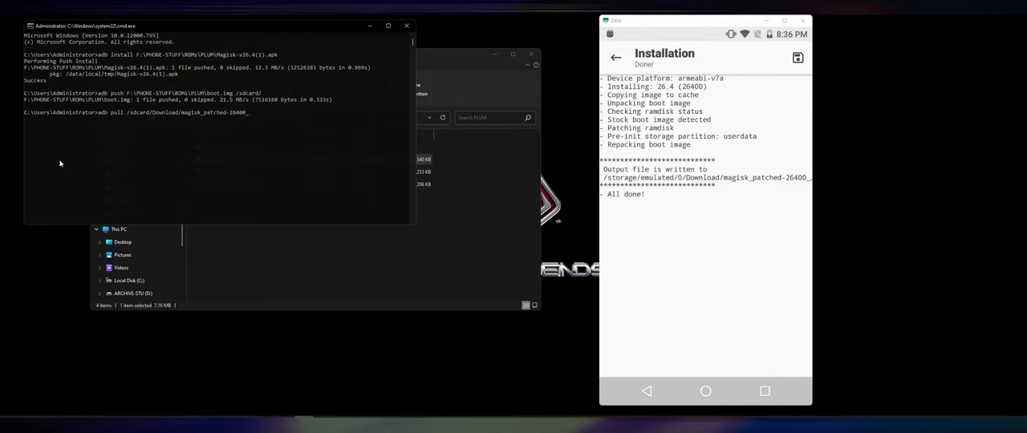
mouse_move(1021, 223)
text(JWeUz.img)
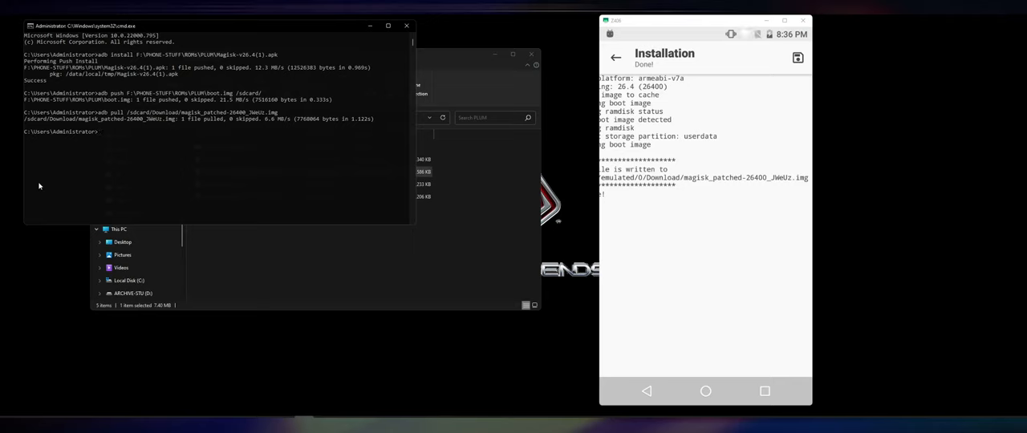
text(adb reboot bootloader)
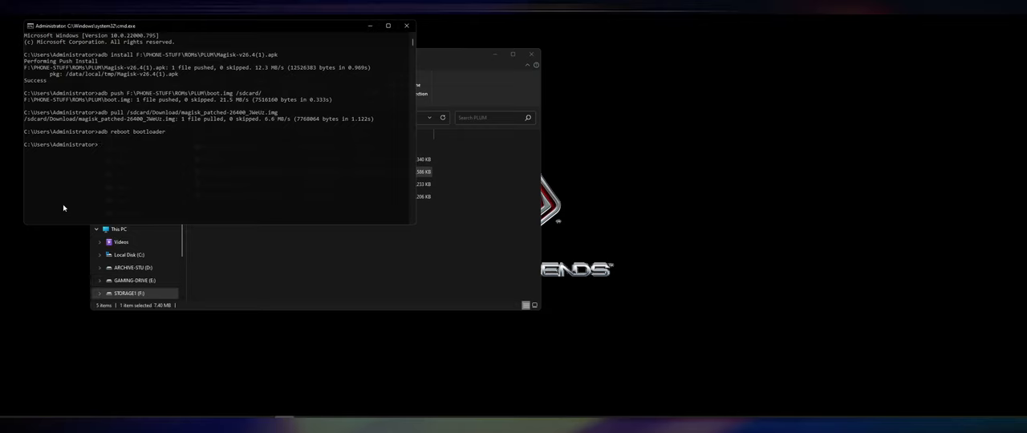
- Install the Android Bootloader Interface driver for the unknown Android device in Device Manager
click(8, 417)
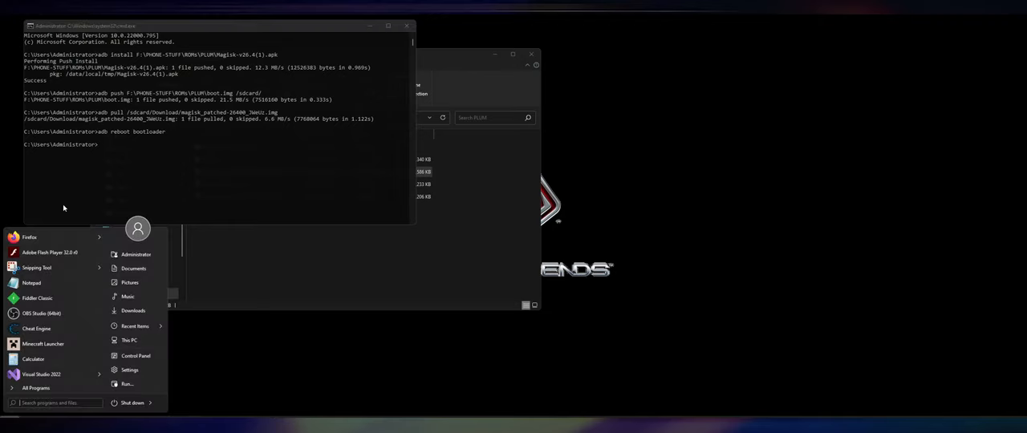
text(device)
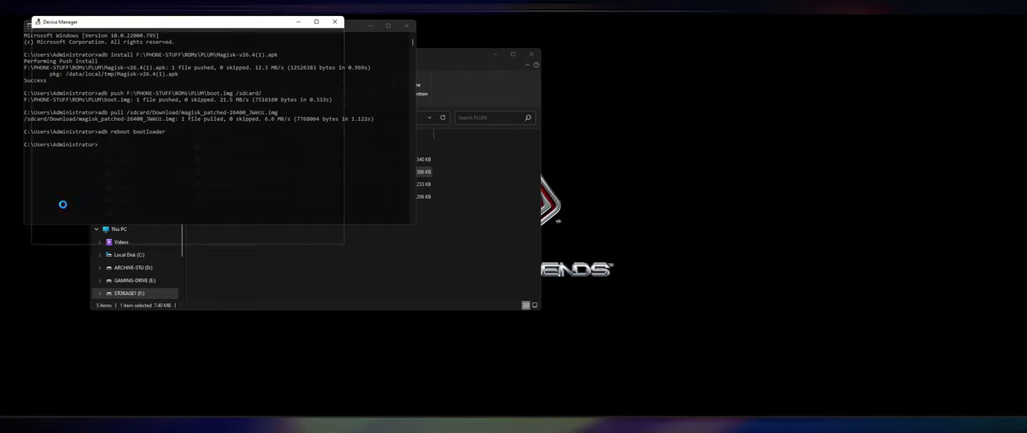
right_click(70, 139)
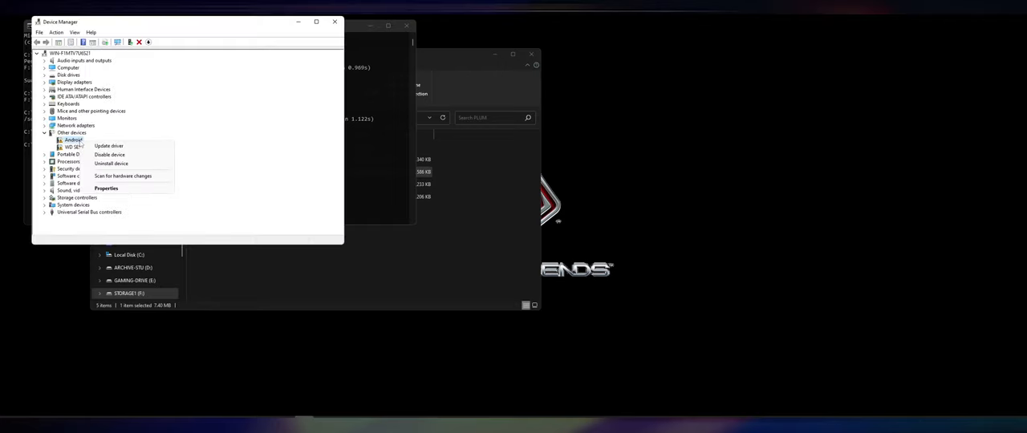
click(108, 146)
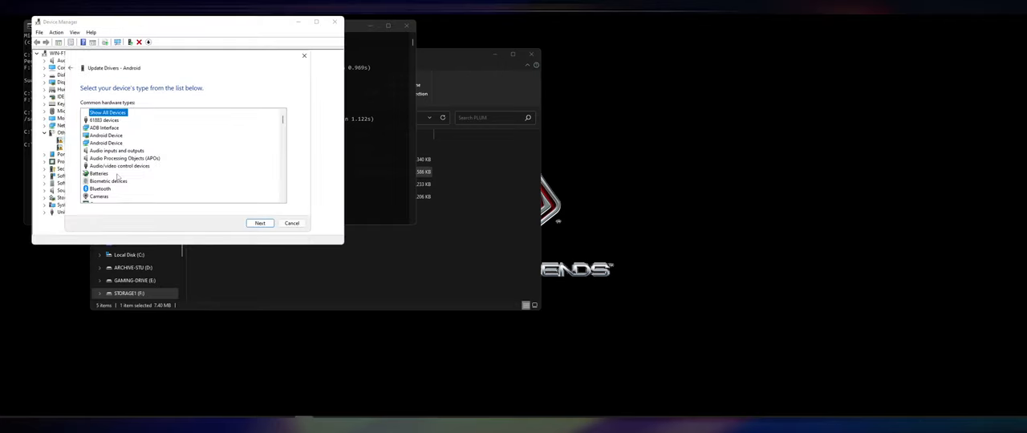
click(259, 223)
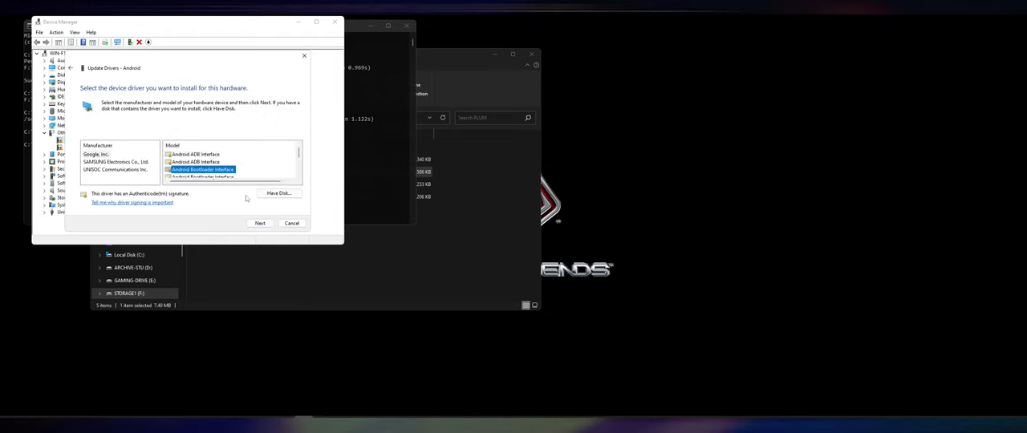
click(260, 223)
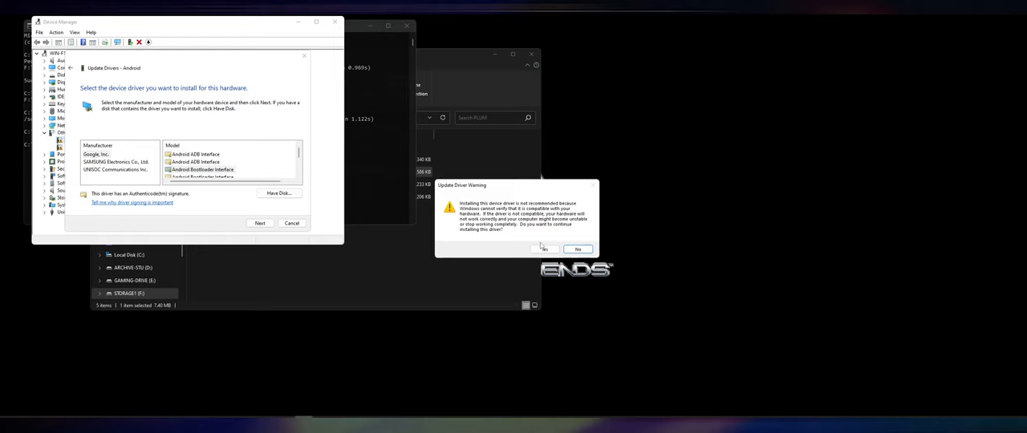
click(544, 249)
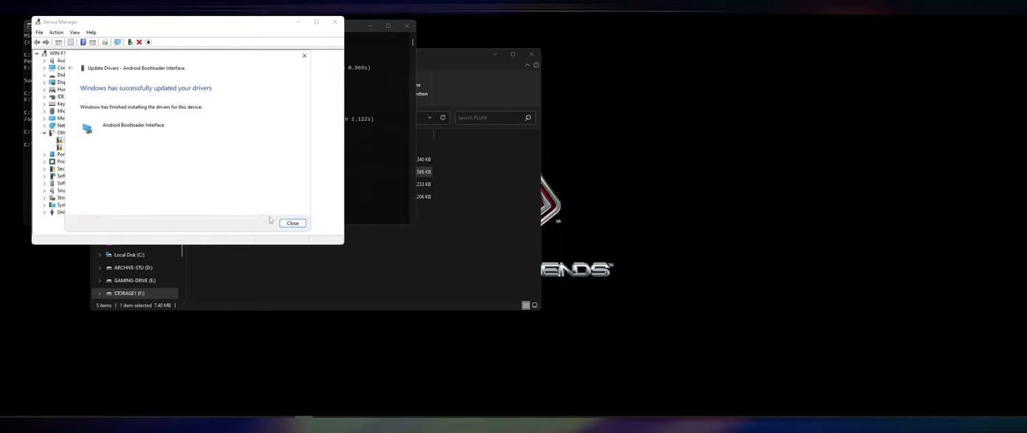
click(292, 223)
text(fastboot devices)
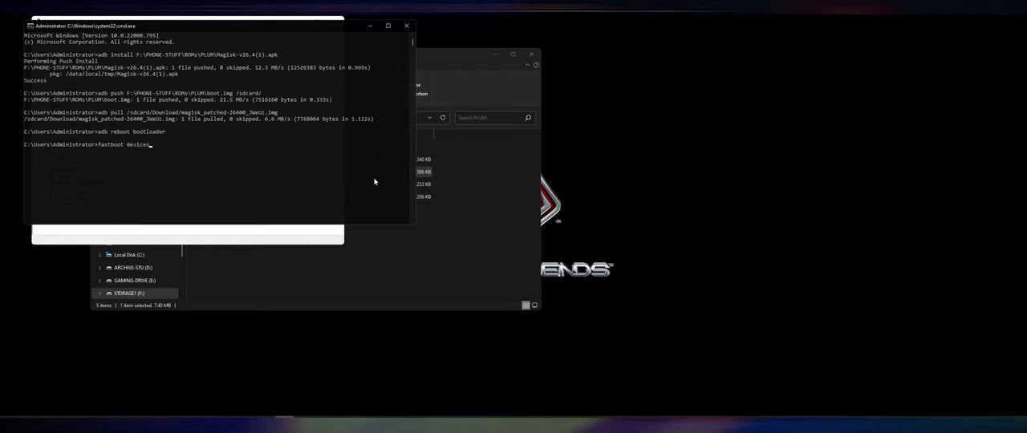
- Run fastboot devices, then fastboot flashing unlock and confirm the unlock on the phone
text(fastboot flashing unlock)
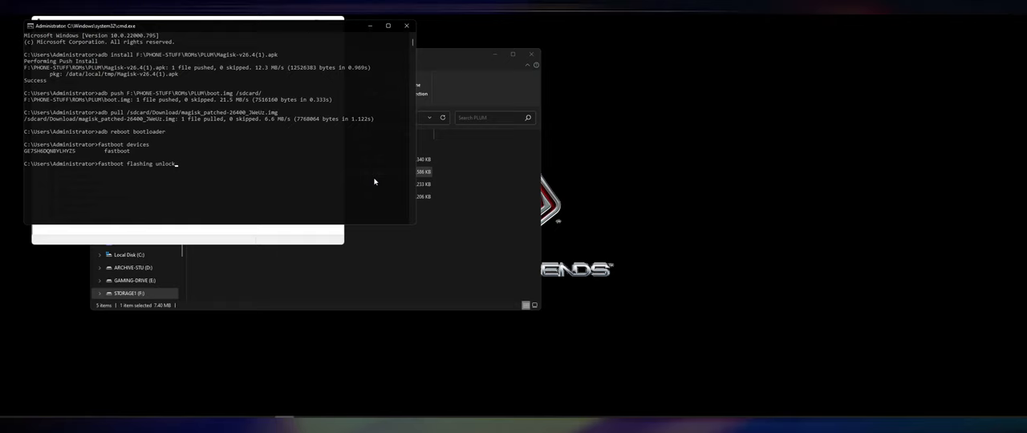
text(fastboot flashing unlock)
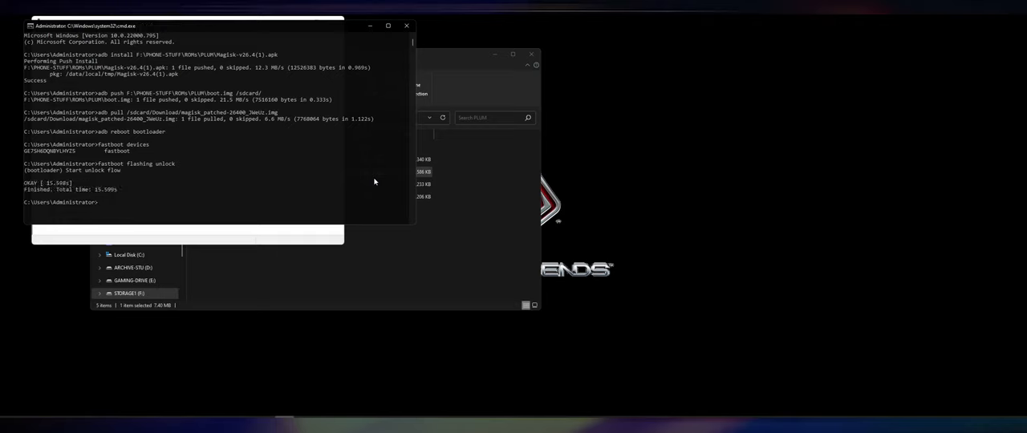
- Flash the magisk_patched image with fastboot flash boot, then run fastboot reboot
text(fastboot)
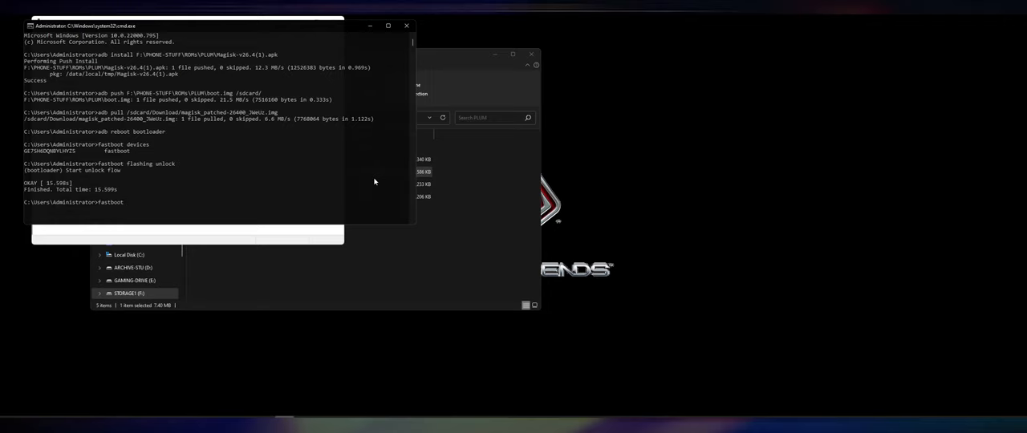
text(flash boot F:\PHONE-STUFF\ROMs\PLUM\magisk_patched-26400_JWeUz.img)
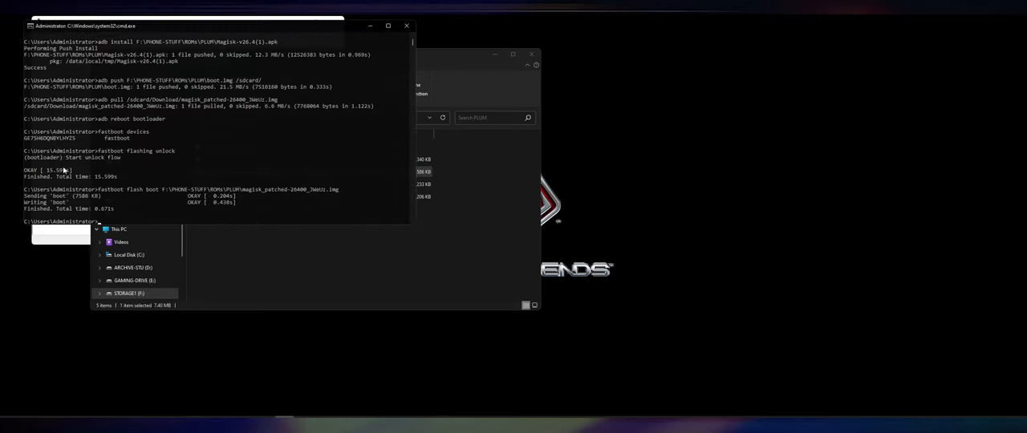
text(fastboot reboot)
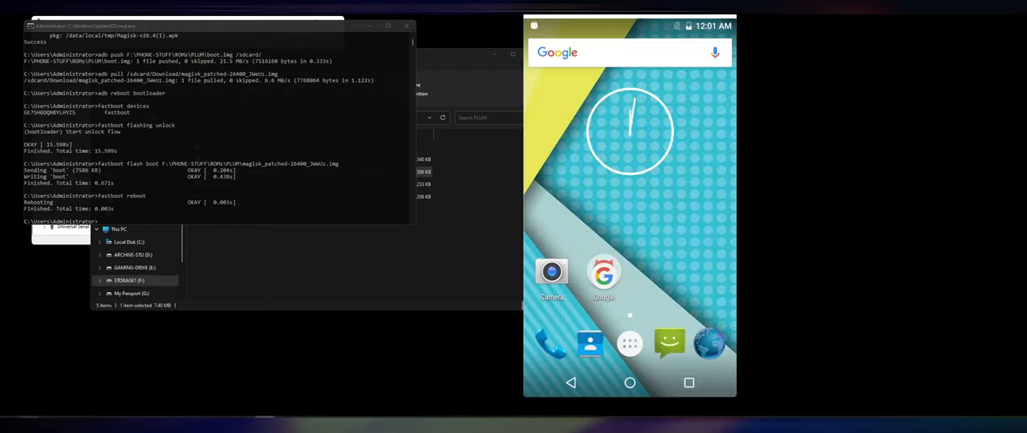
- Open the phone's app drawer and reinstall the Magisk apk via adb install
click(629, 343)
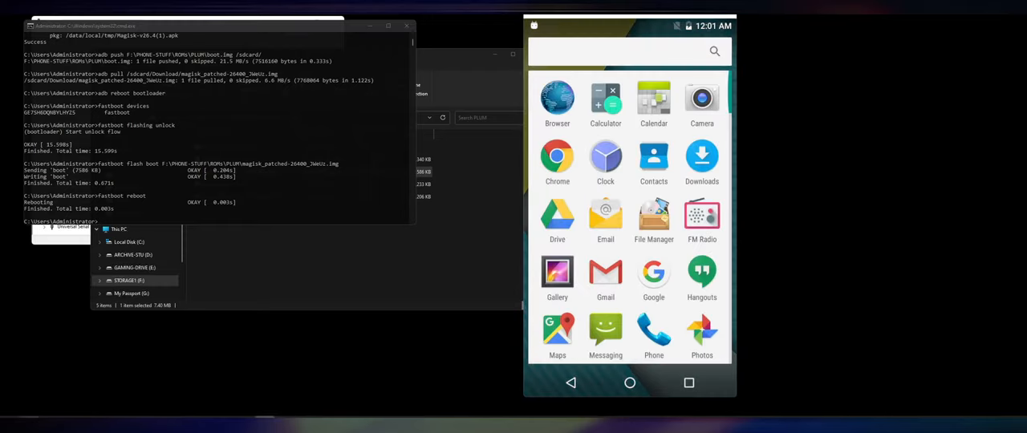
scroll(down, 3)
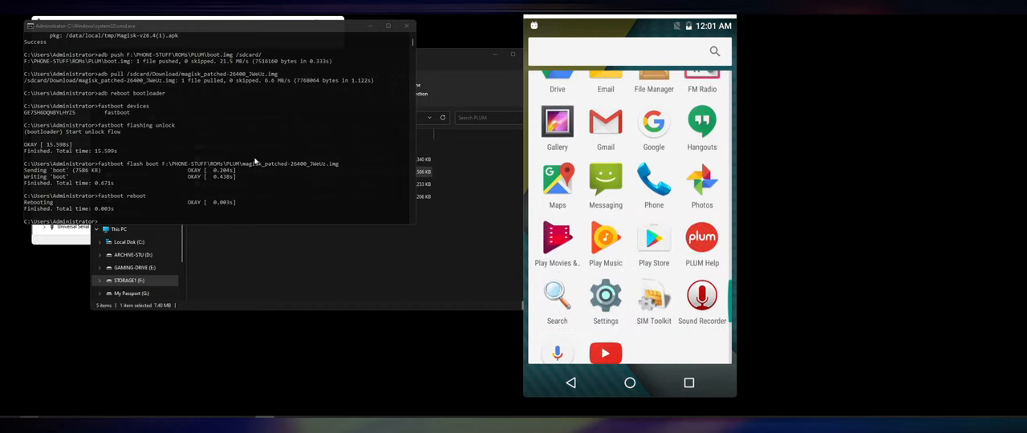
text(adb install F:\PHONE-STUFF\ROMs\PLUM\Magisk-v26.4(1).apk)
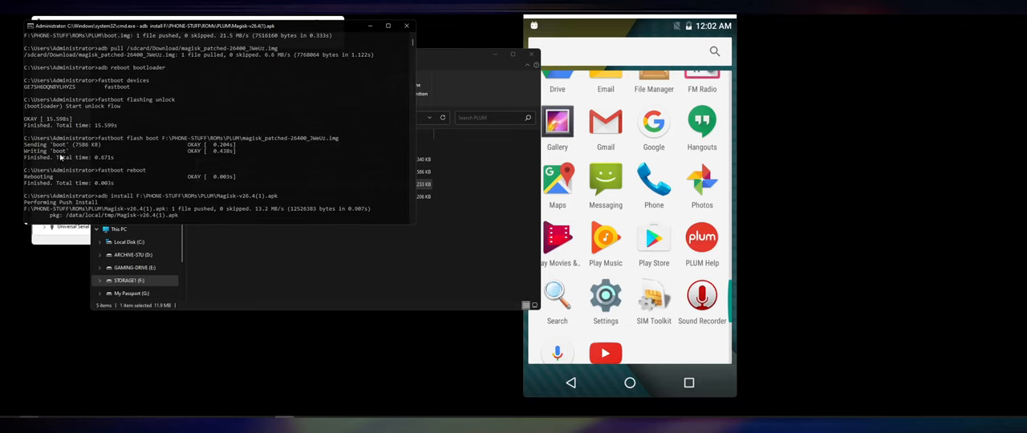
scroll(down, 3)
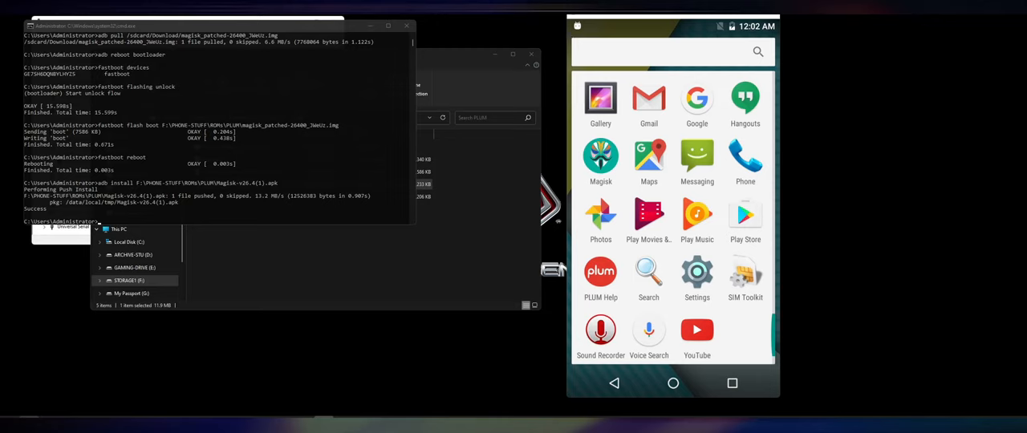
text(adb uninstall --user 0 com.)
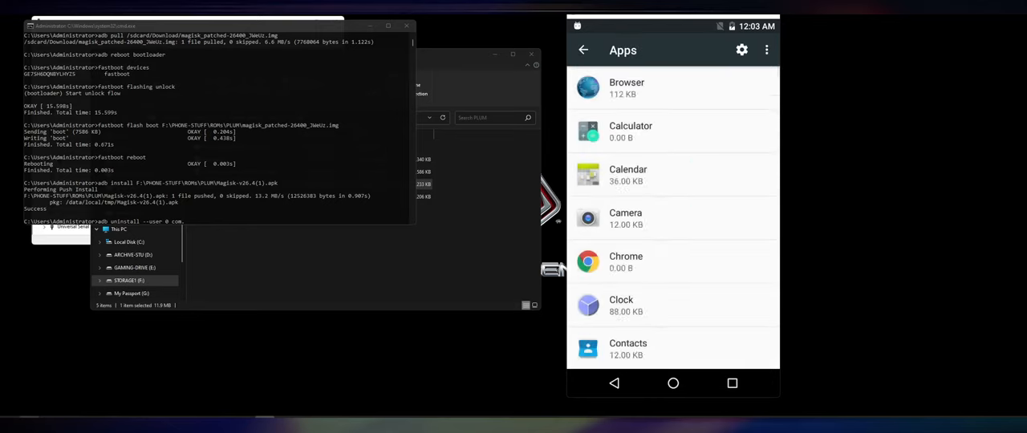
- View the Email app's App info and install the Lucky Patcher installer apk via adb
scroll(down, 3)
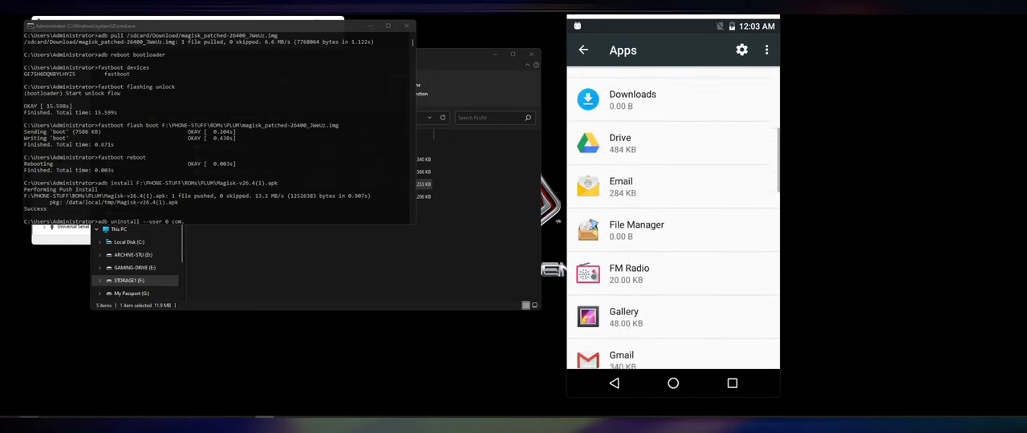
click(621, 187)
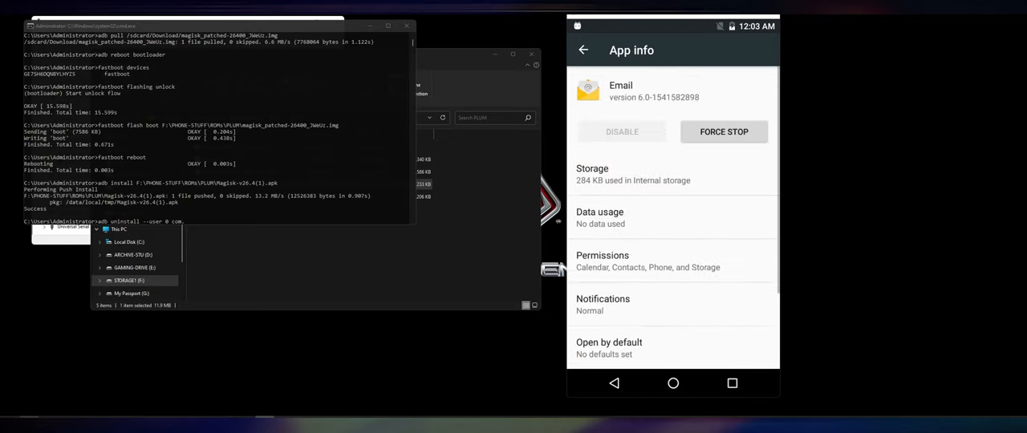
scroll(down, 3)
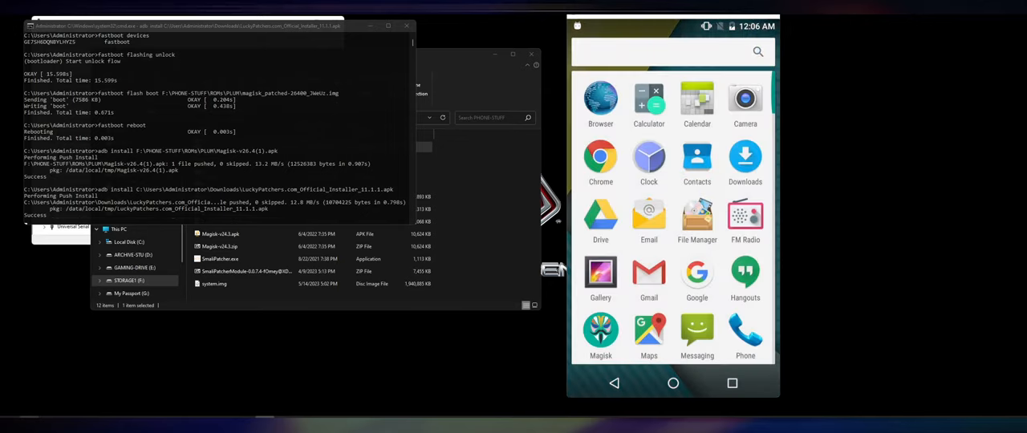
- Enable Unknown sources in Security settings and reopen the Lucky Patcher install prompt
scroll(down, 3)
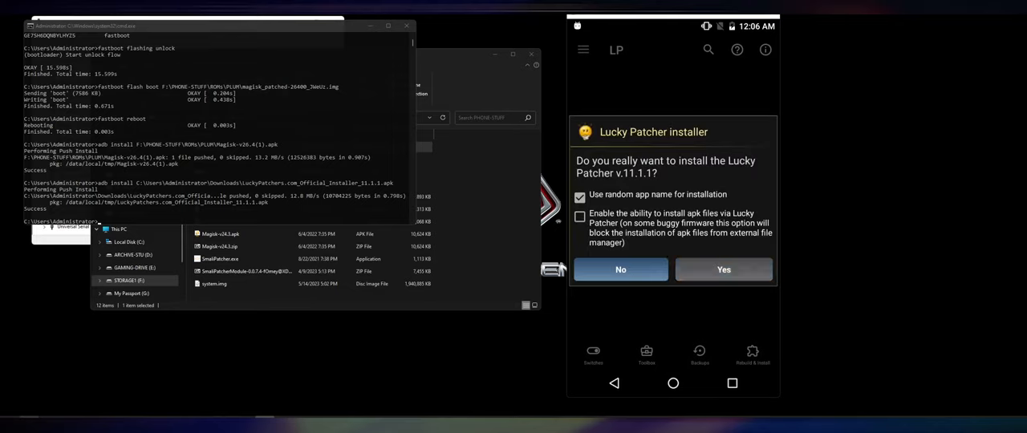
click(723, 269)
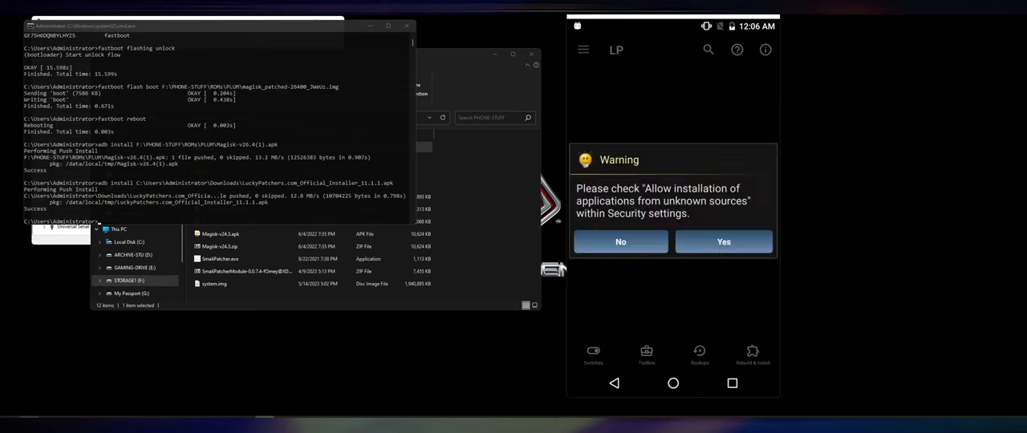
click(723, 241)
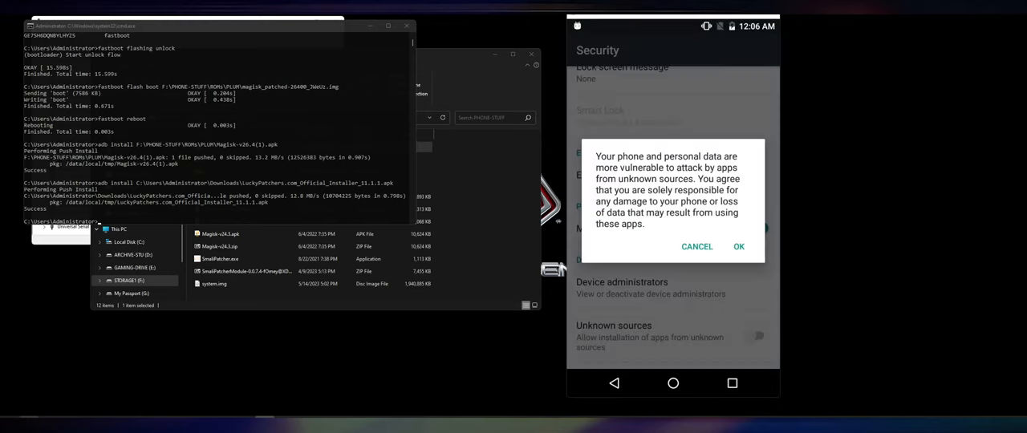
click(737, 246)
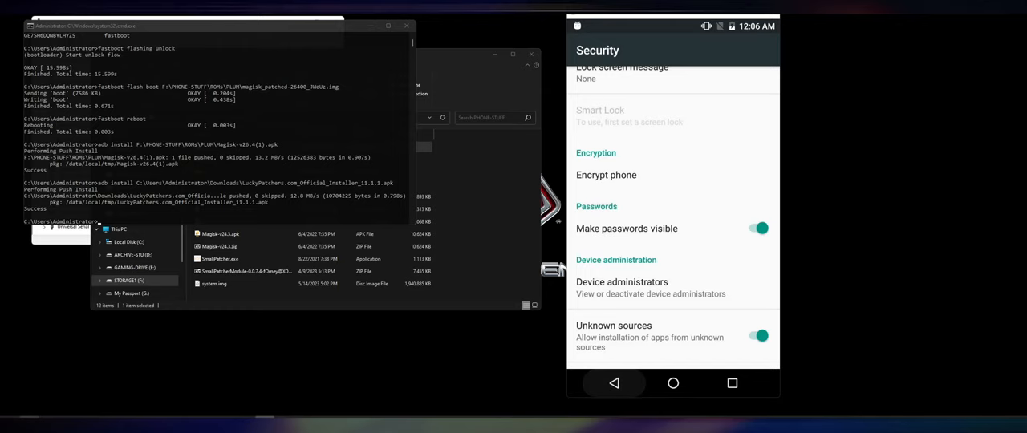
click(673, 382)
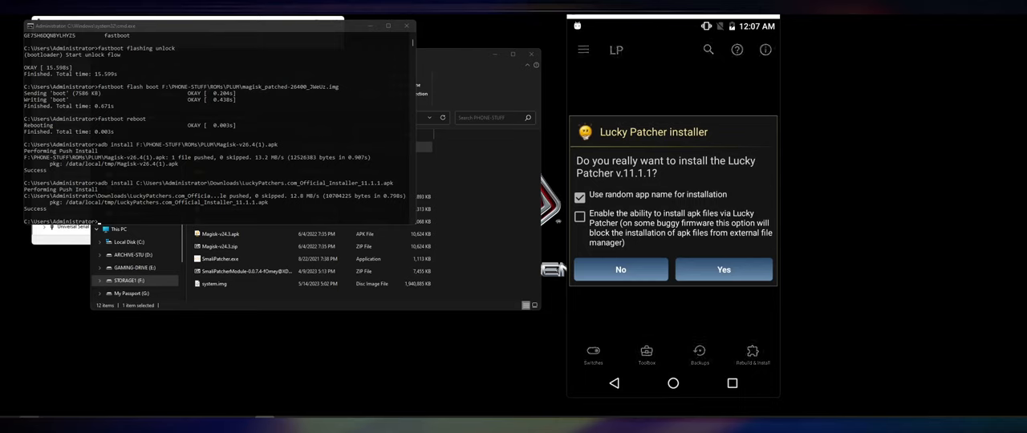
click(722, 268)
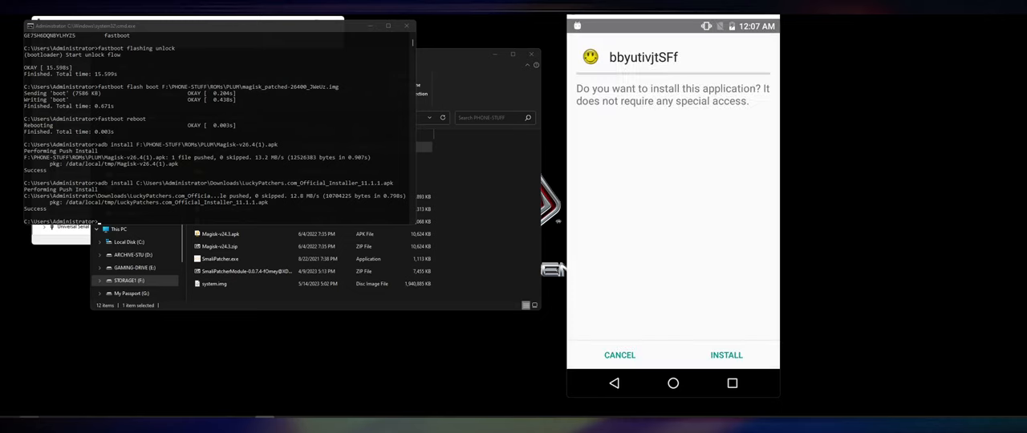
- Install the randomly named app bbyutivjtSFf from the Android package installer
click(726, 355)
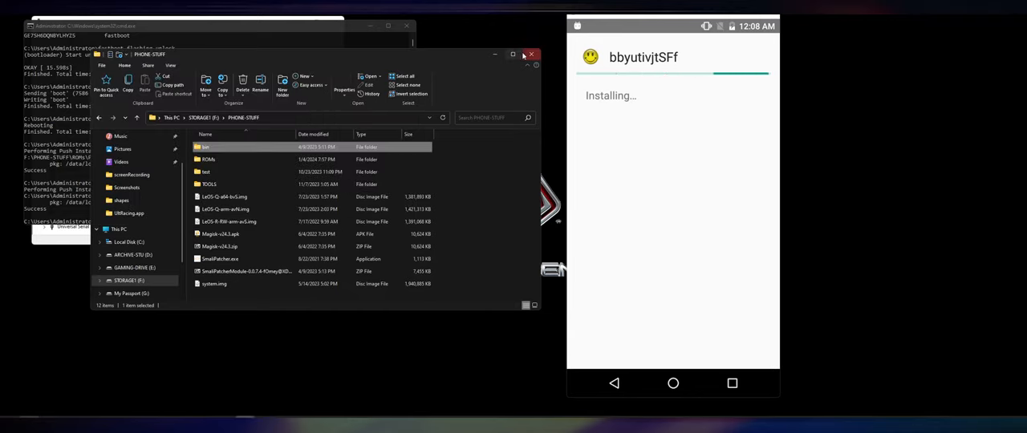
- Browse ROMs > PLUM > Plum_Z406 > Firmware and inspect system.img's context menu
double_click(206, 159)
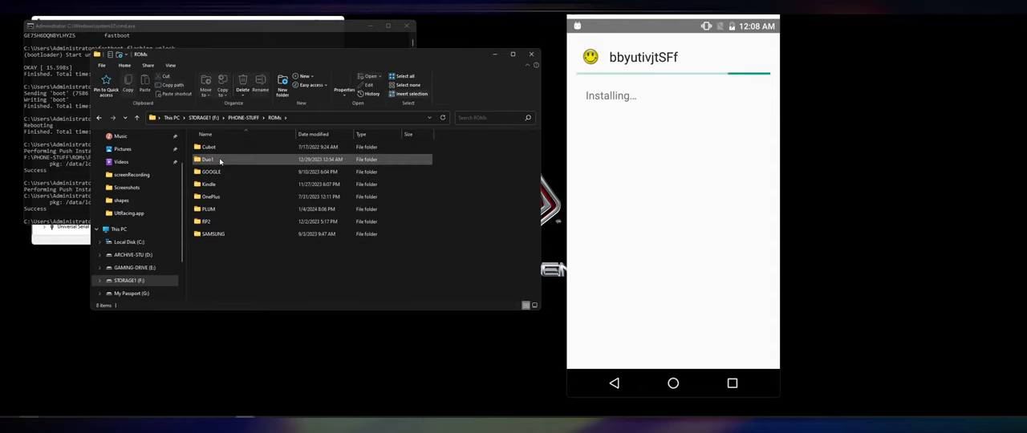
double_click(207, 159)
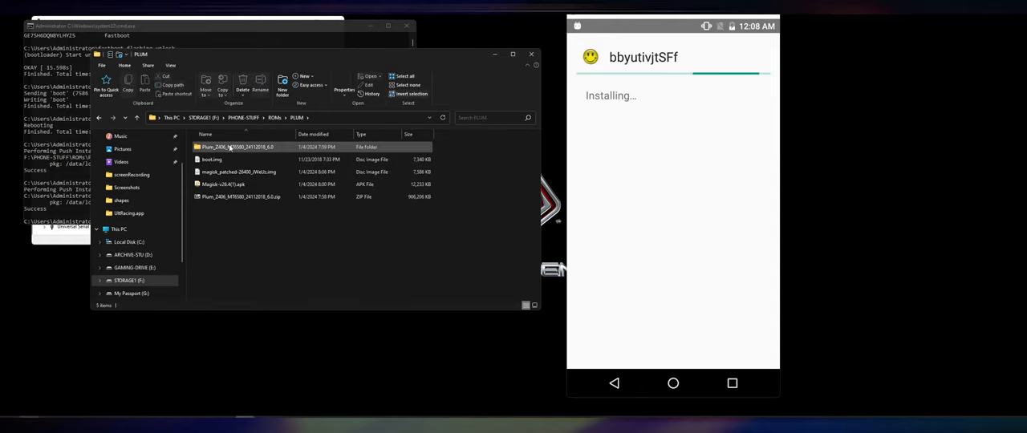
double_click(236, 147)
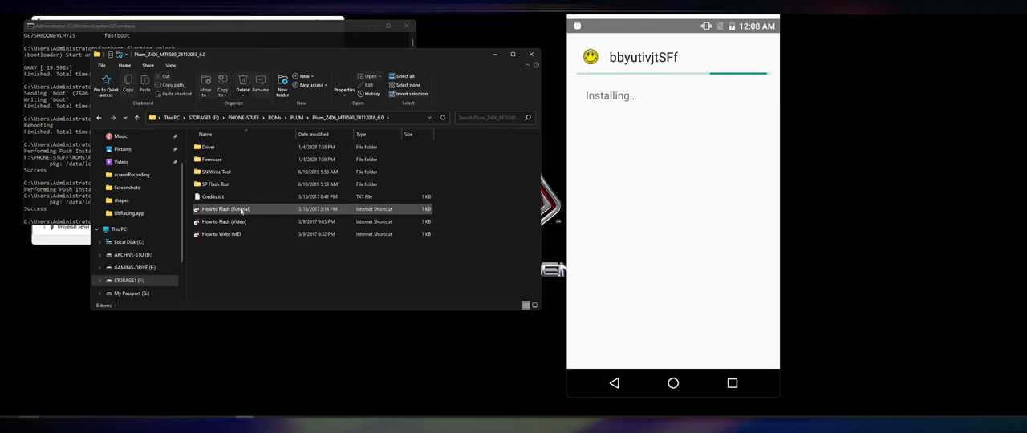
double_click(210, 159)
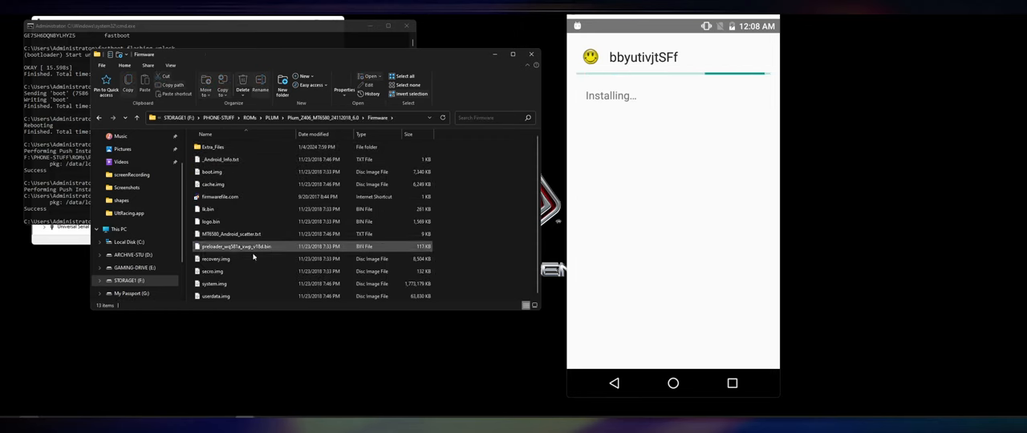
click(214, 284)
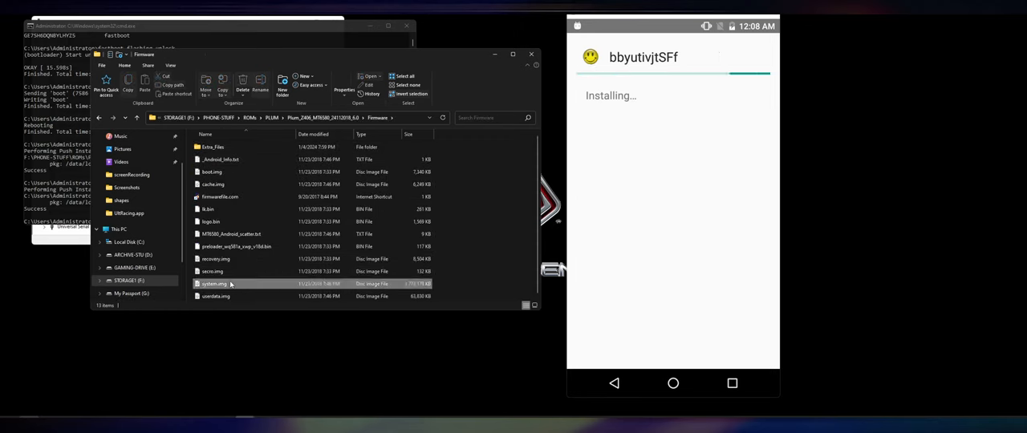
right_click(214, 283)
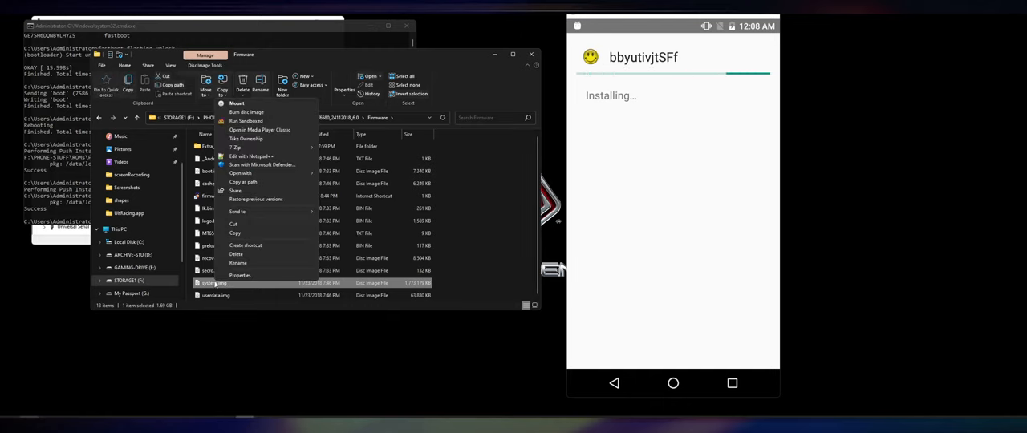
click(464, 270)
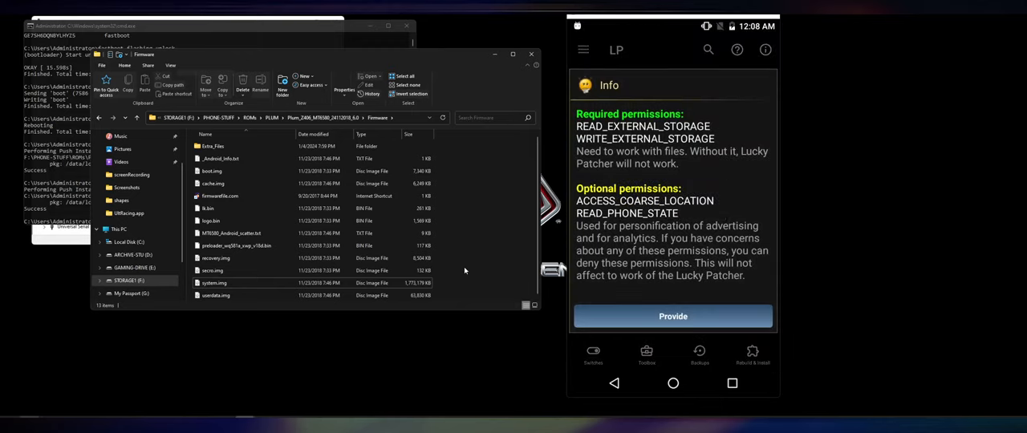
- Grant Lucky Patcher storage, location and superuser rights, remove its installer, and dismiss Play Protect
click(673, 316)
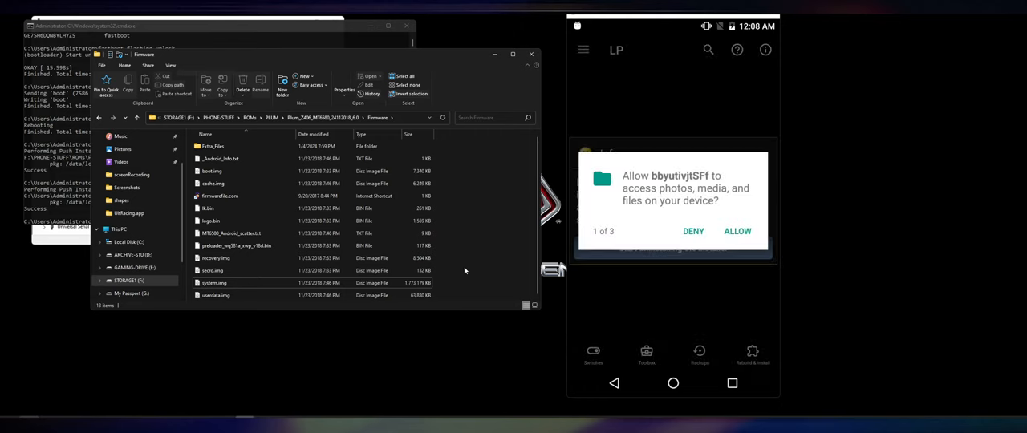
click(736, 231)
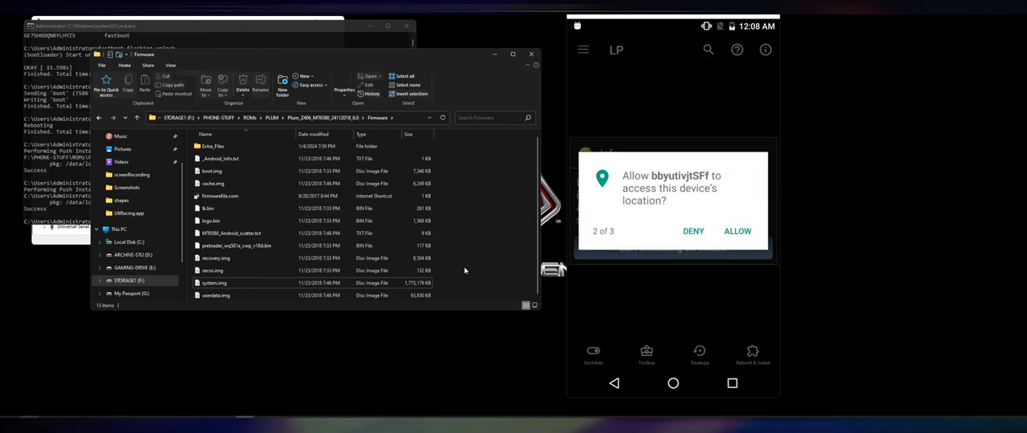
click(737, 232)
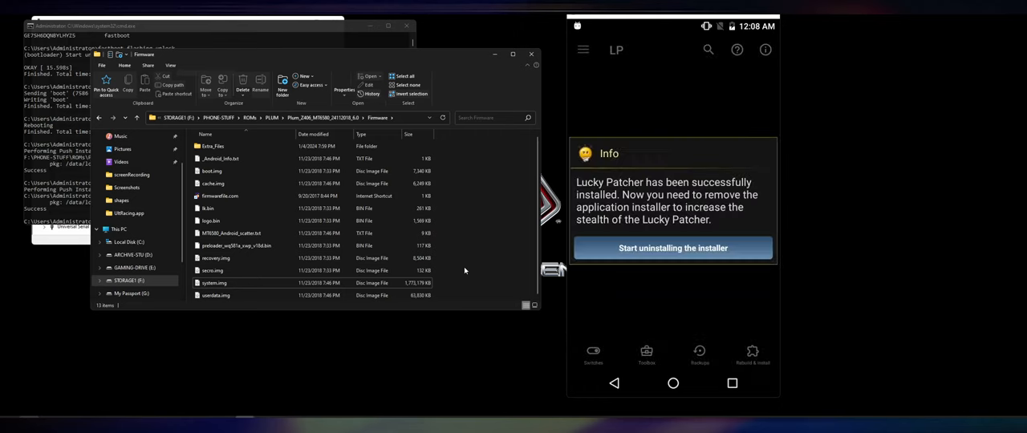
click(672, 248)
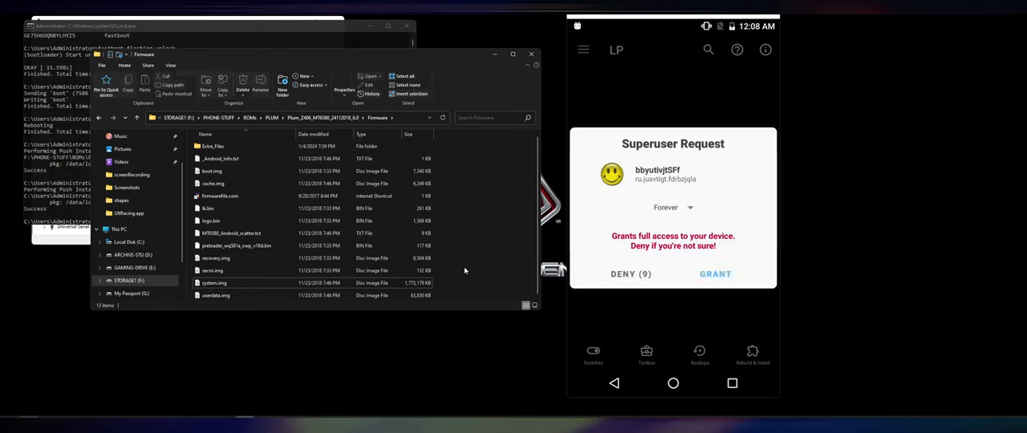
click(715, 274)
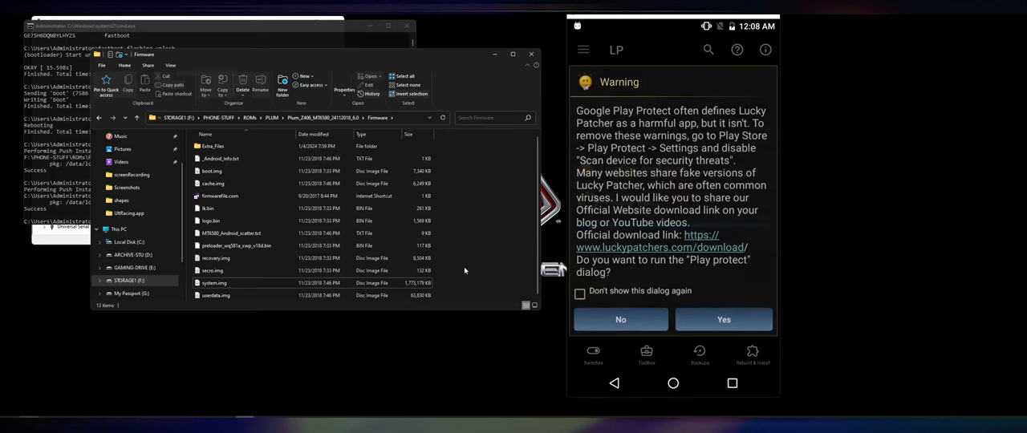
click(722, 319)
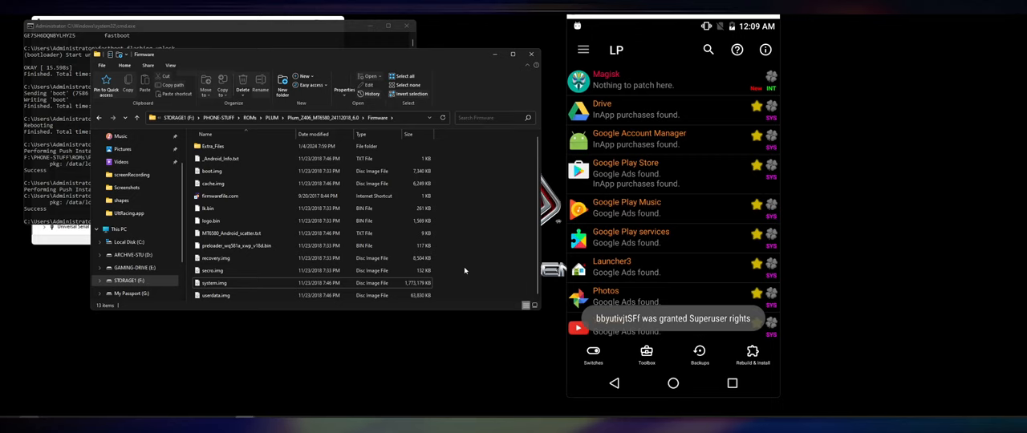
- Uninstall Google Account Manager without the magisk module, declining the reboot
scroll(down, 3)
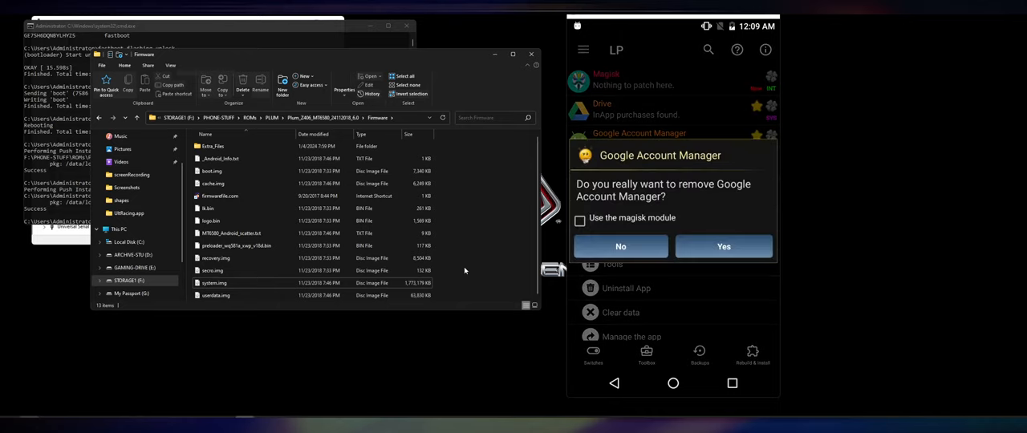
click(579, 220)
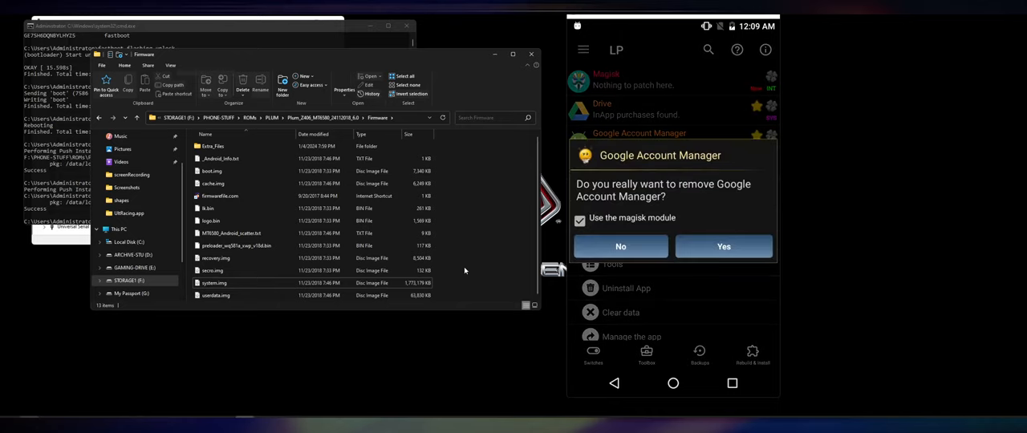
click(579, 221)
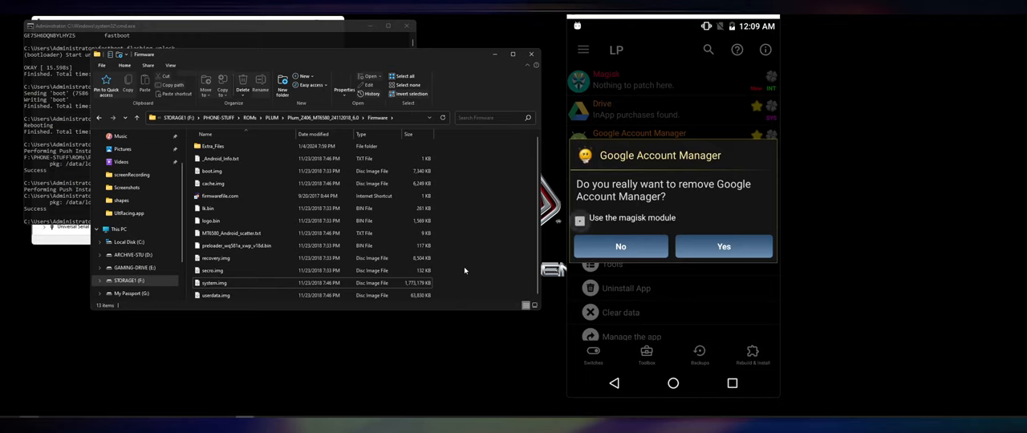
click(723, 246)
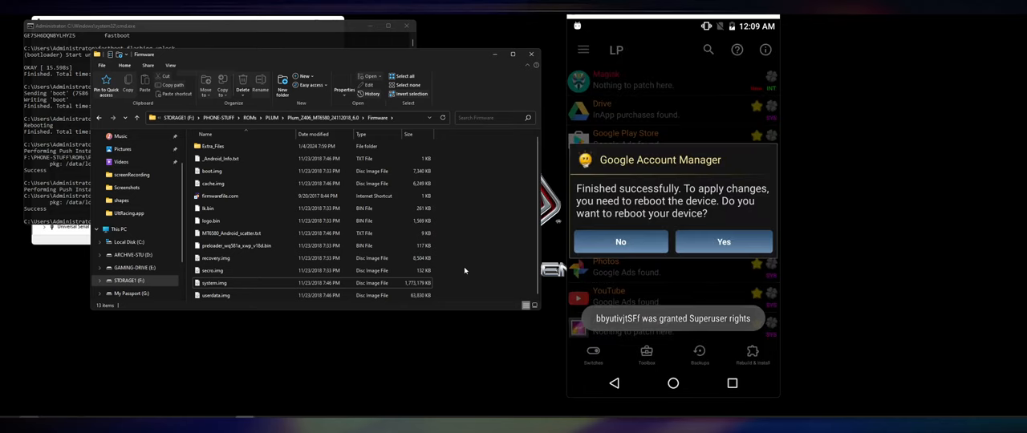
click(620, 241)
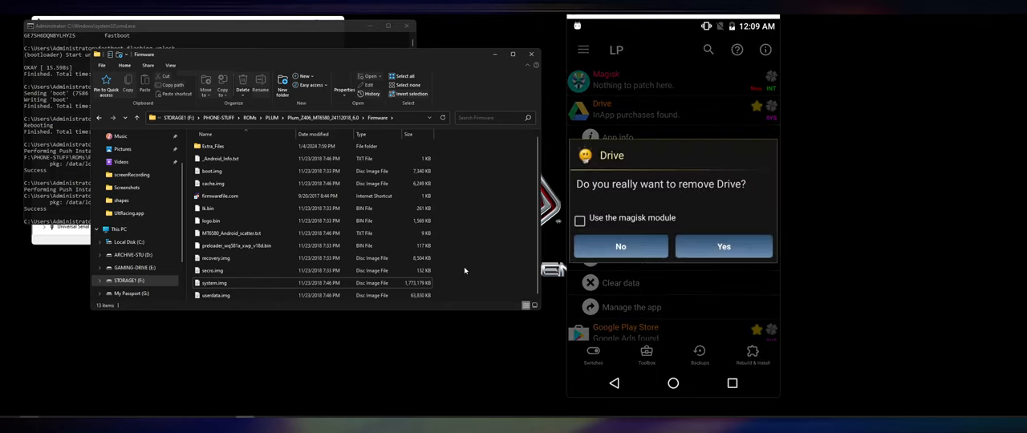
- Uninstall Drive, Google Play Music and Auto Dialer, skipping each reboot
click(723, 246)
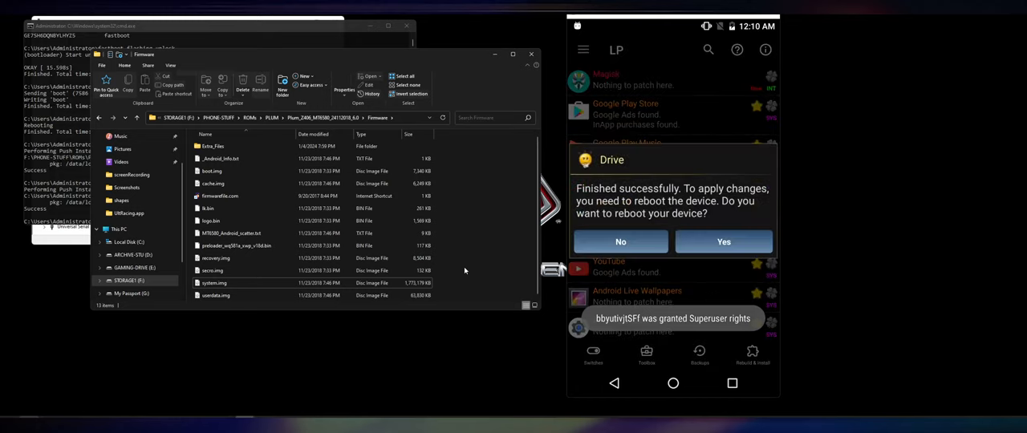
click(620, 241)
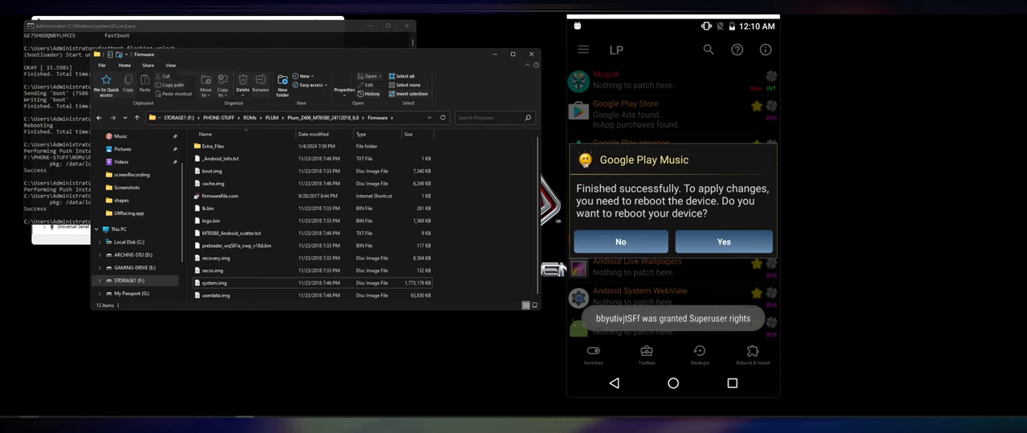
click(724, 241)
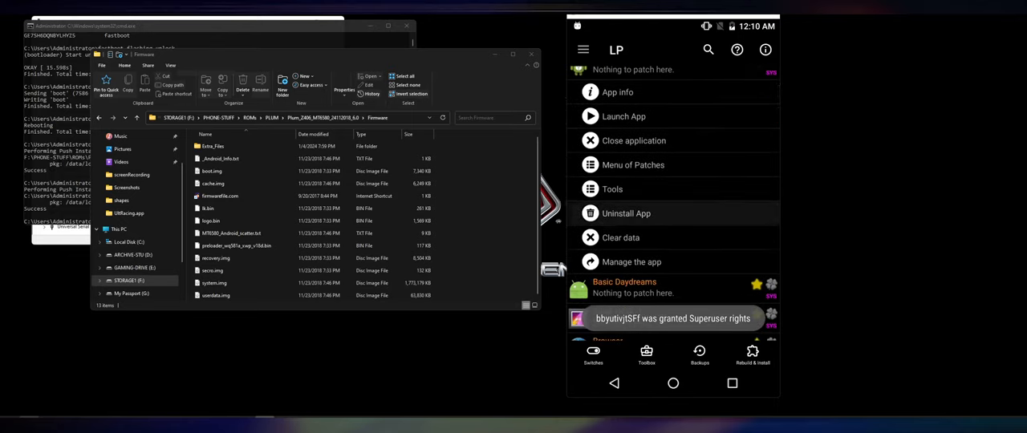
click(626, 214)
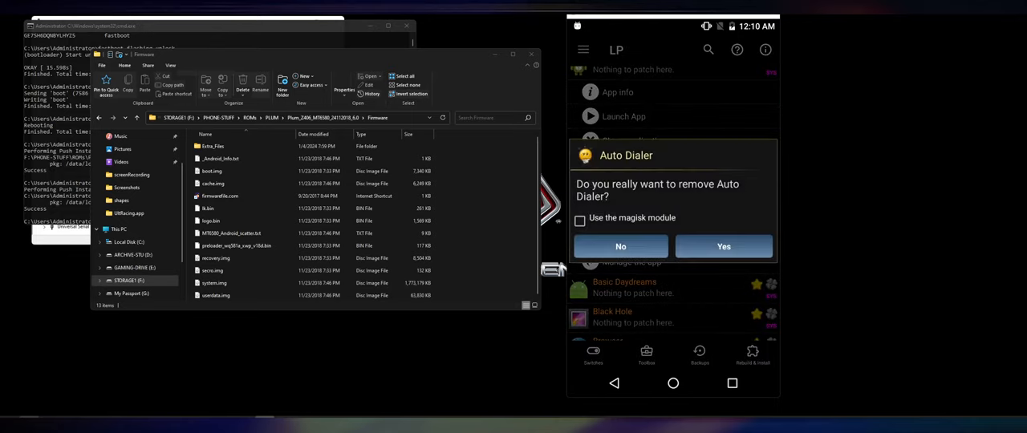
click(723, 246)
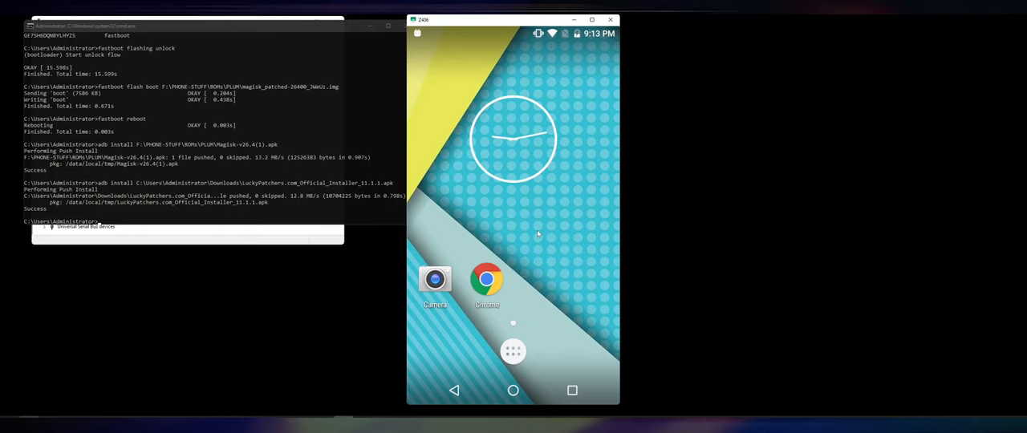
- Open Settings' Developer options on the phone, with OEM unlocking enabled
click(513, 351)
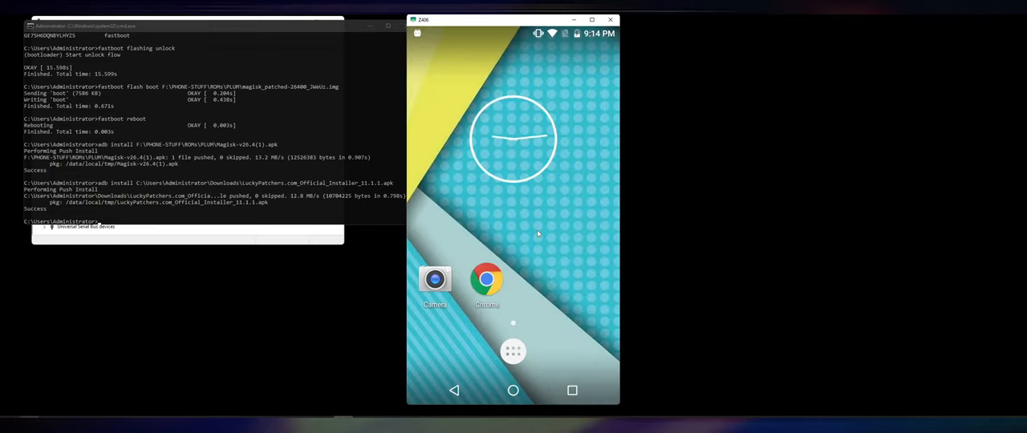
click(512, 352)
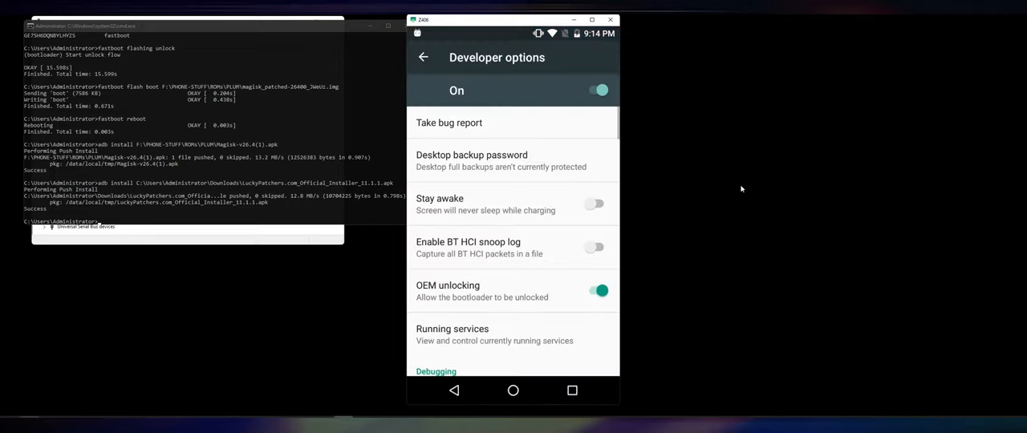
- Set window, transition and animator duration animation scales to .5x
scroll(down, 3)
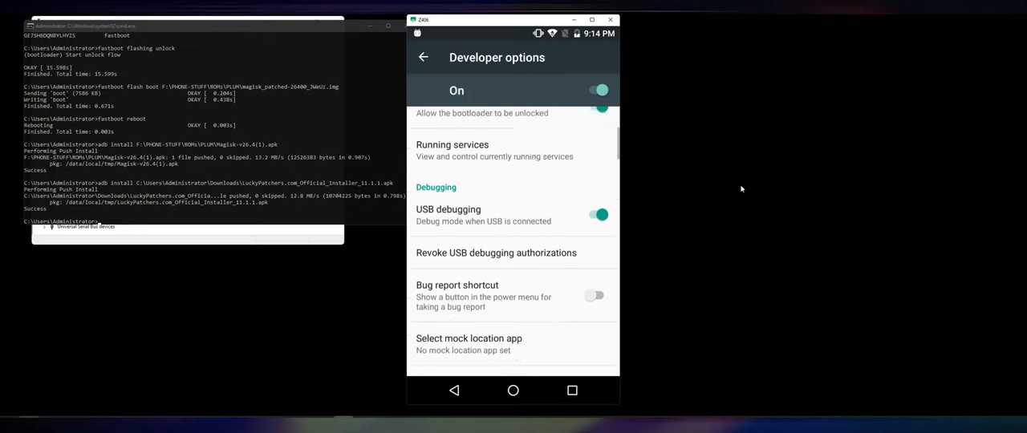
scroll(down, 3)
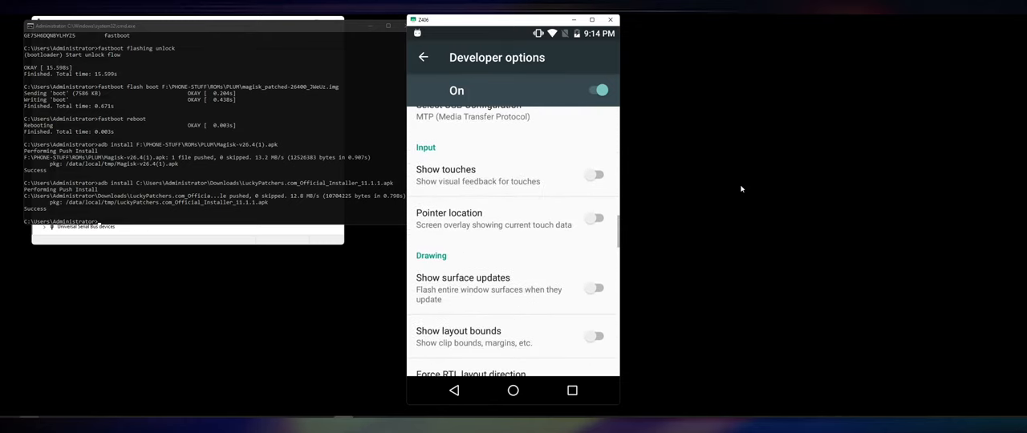
scroll(down, 3)
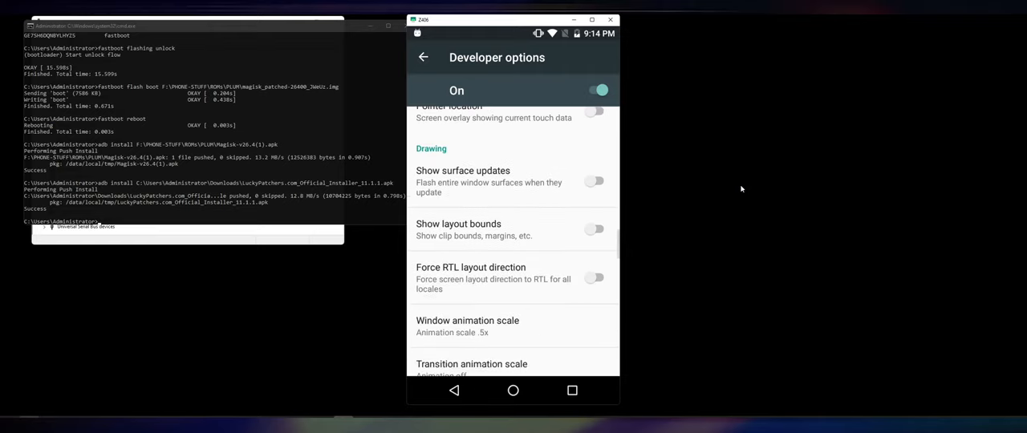
scroll(down, 3)
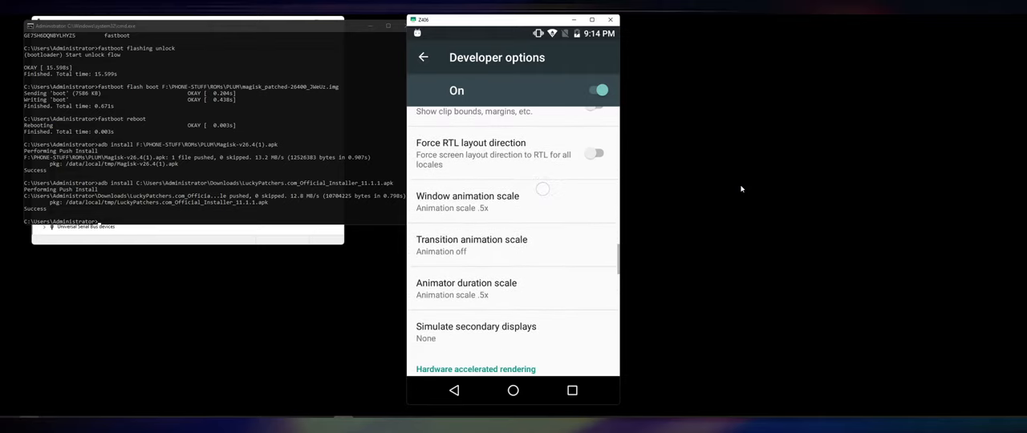
click(467, 201)
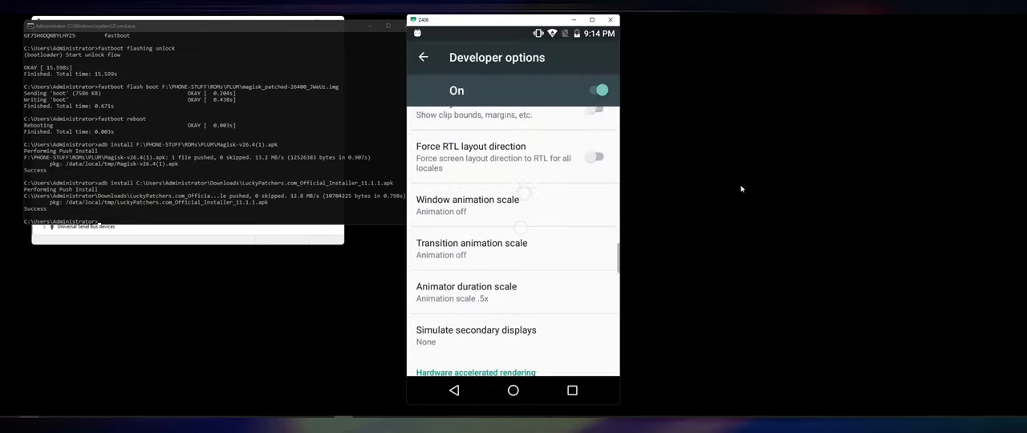
scroll(down, 3)
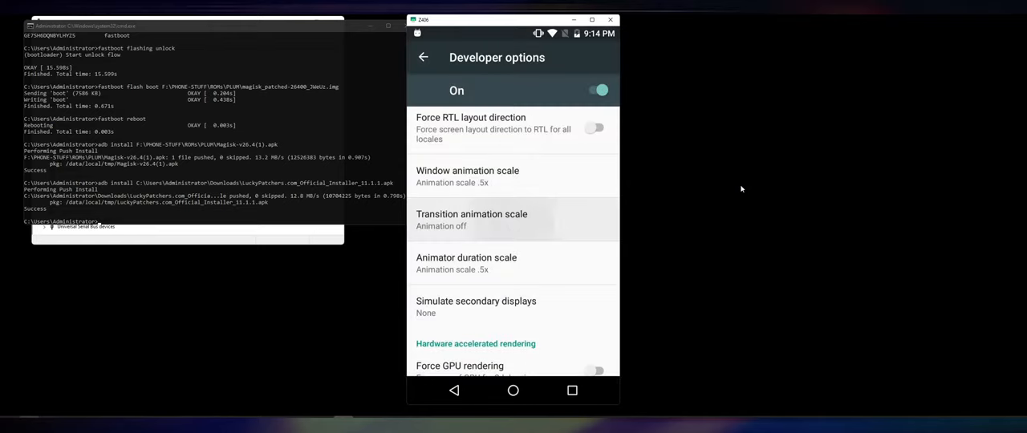
scroll(down, 3)
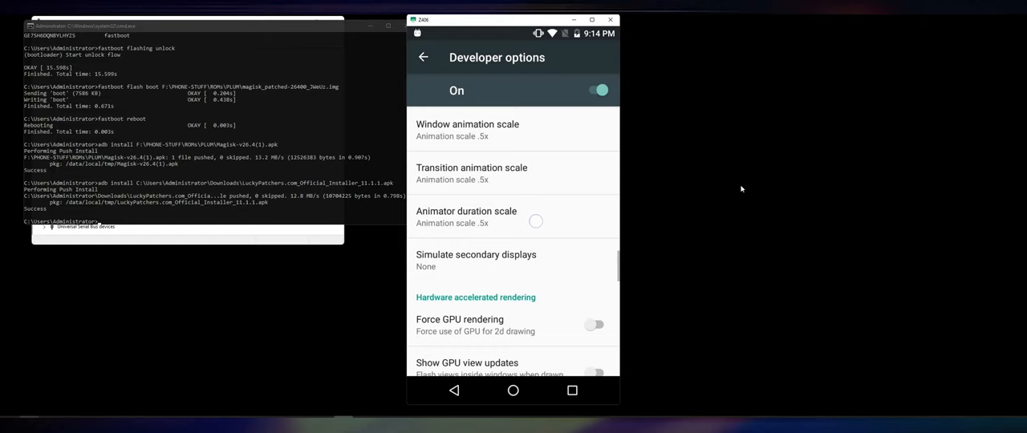
scroll(down, 3)
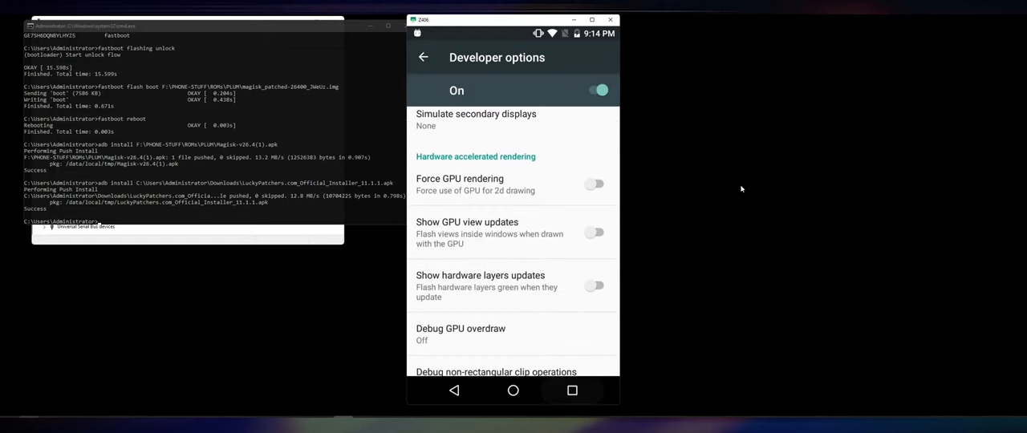
click(512, 391)
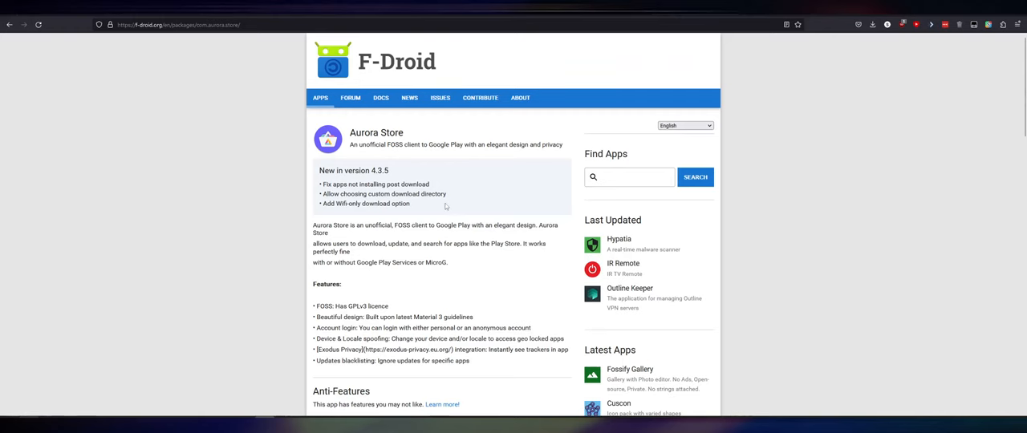
- Review F-Droid's Aurora Store page with com.aurora.store_53.apk downloaded, then bring Command Prompt forward
scroll(down, 3)
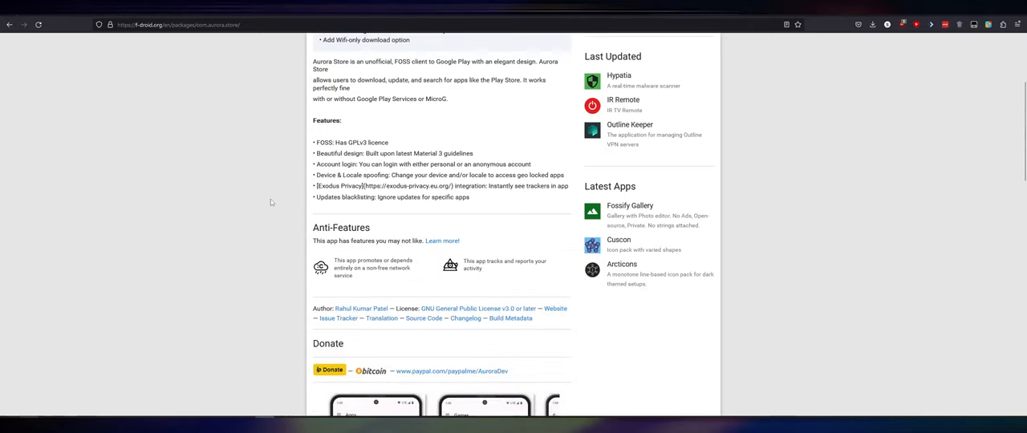
scroll(down, 3)
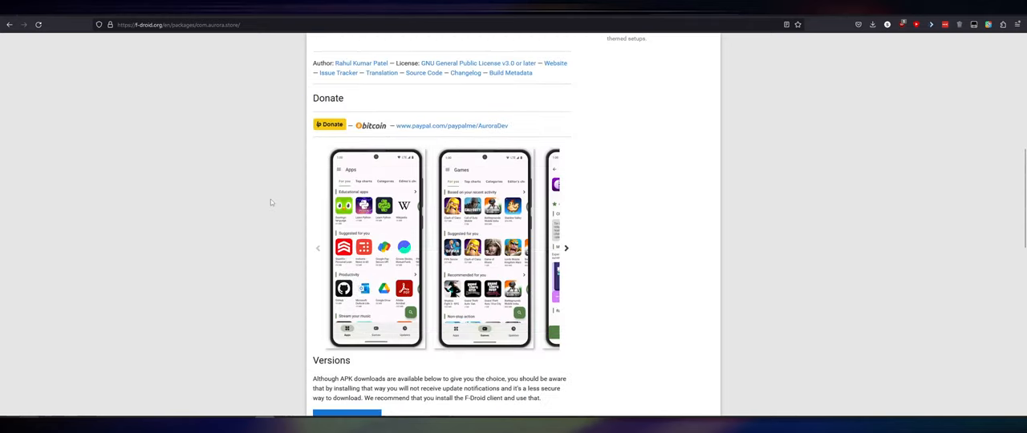
scroll(down, 3)
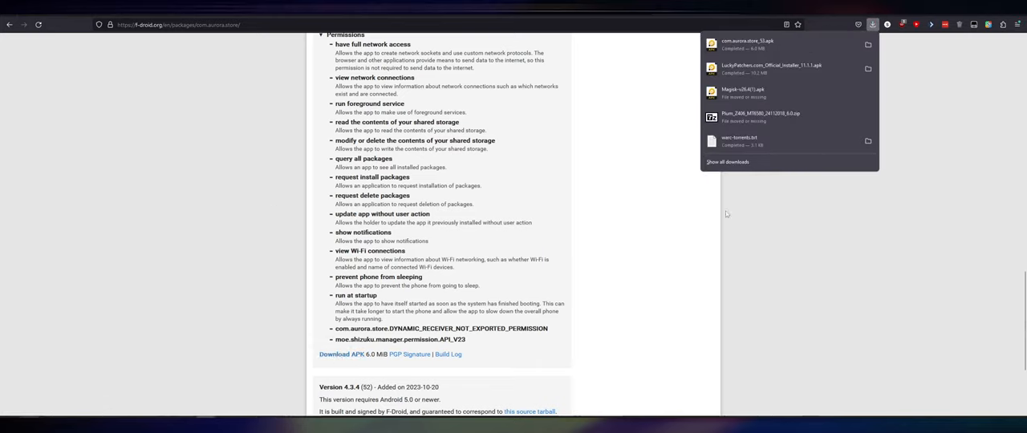
click(872, 24)
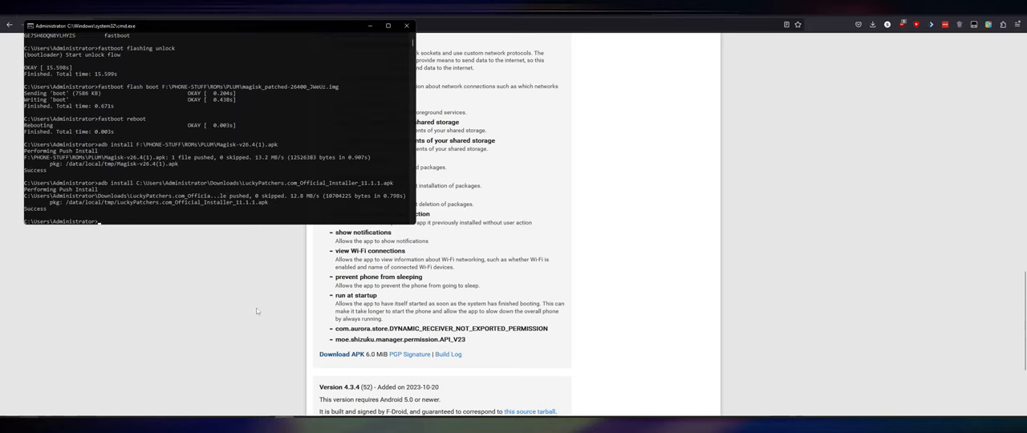
- Run adb install on com.aurora.store_53.apk and close the Everything search window
text(adb install)
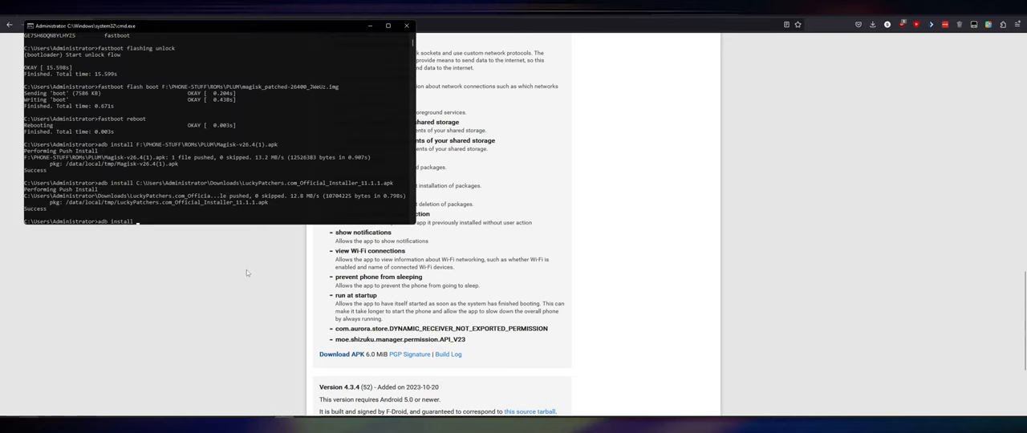
text(C:\Users\Administrator\Downloads\com.aurora.store_53.apk)
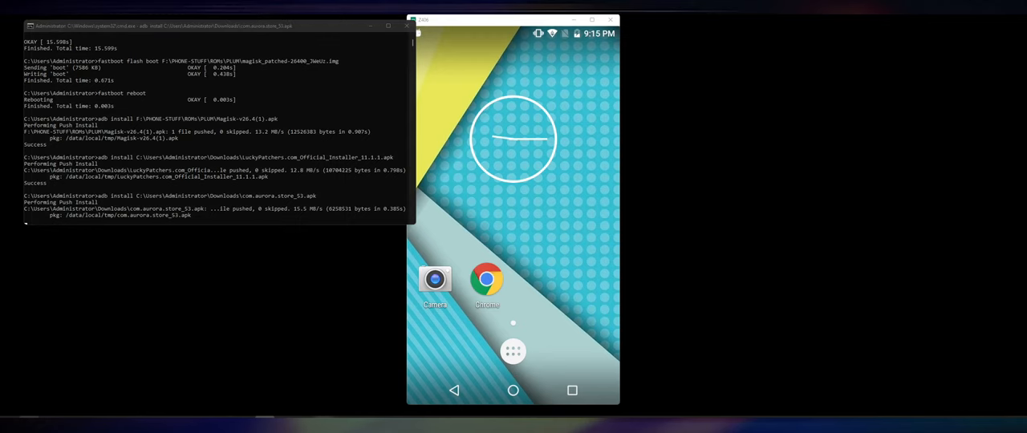
right_click(303, 417)
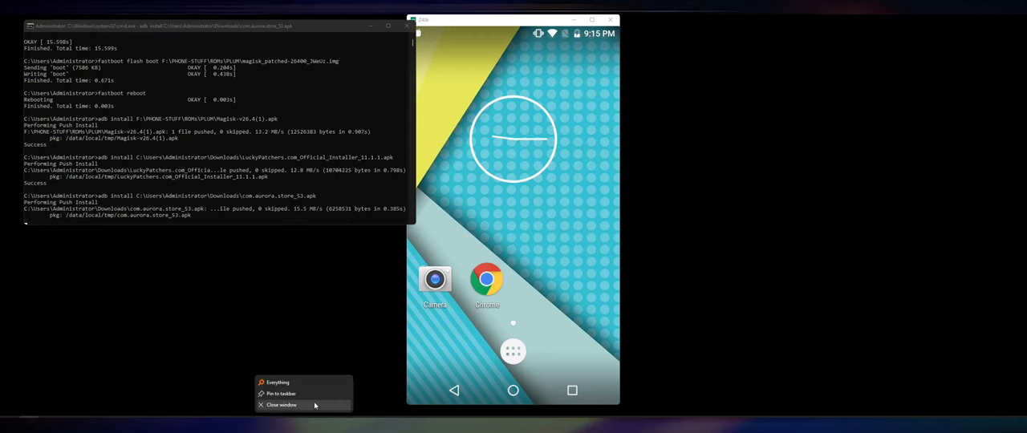
click(512, 351)
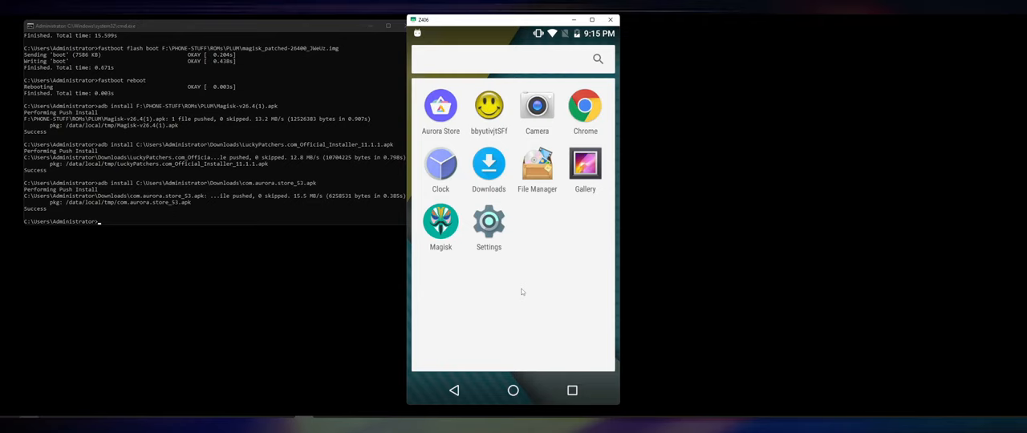
- Launch Aurora Store and grant superuser access for the root installer
click(440, 223)
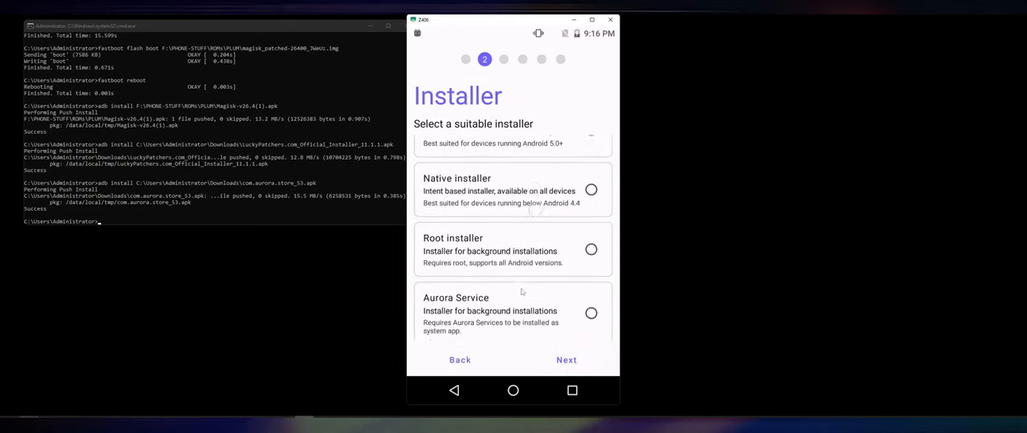
scroll(down, 3)
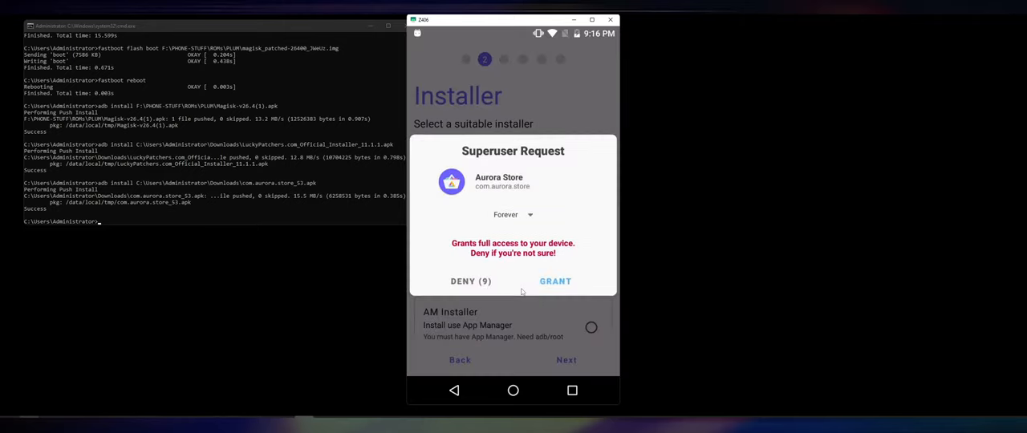
click(556, 281)
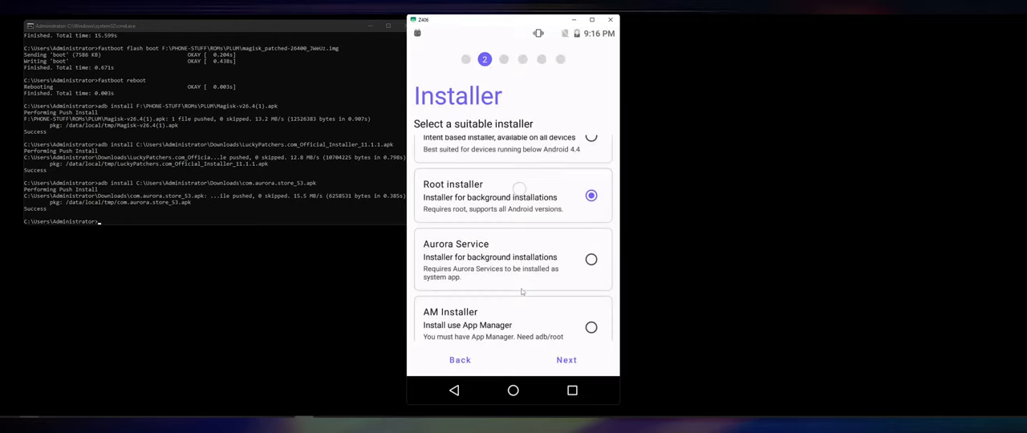
click(565, 359)
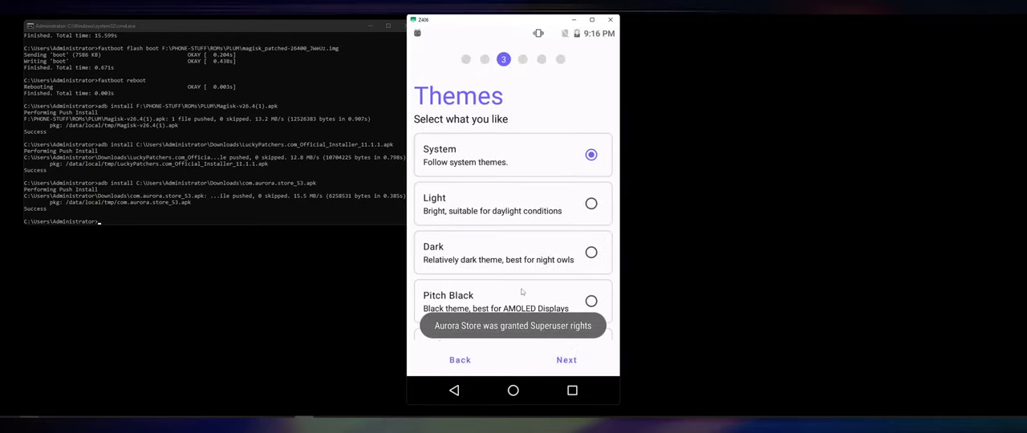
- Choose the Pitch Black theme and continue through accent, app links and permissions to finish
scroll(down, 3)
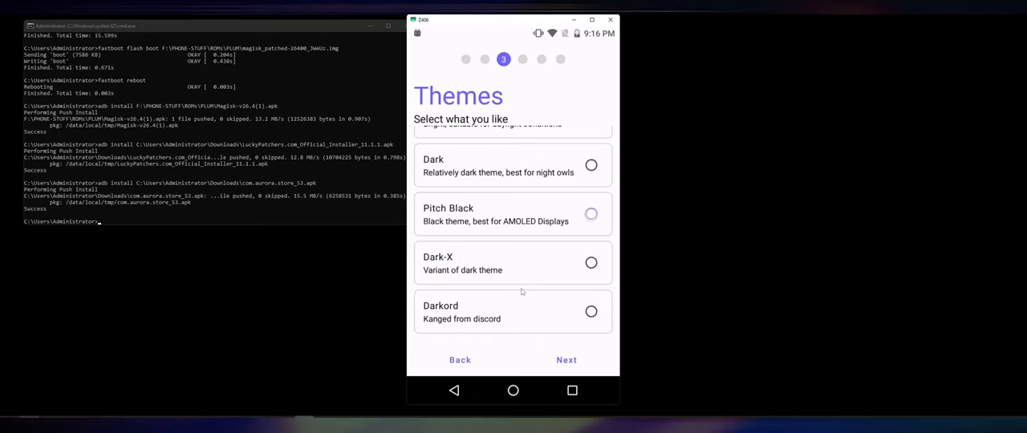
click(591, 214)
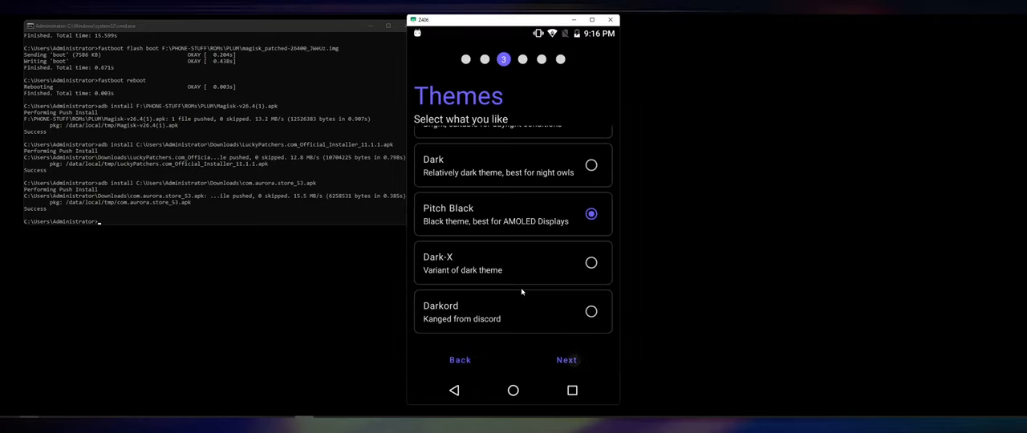
click(567, 359)
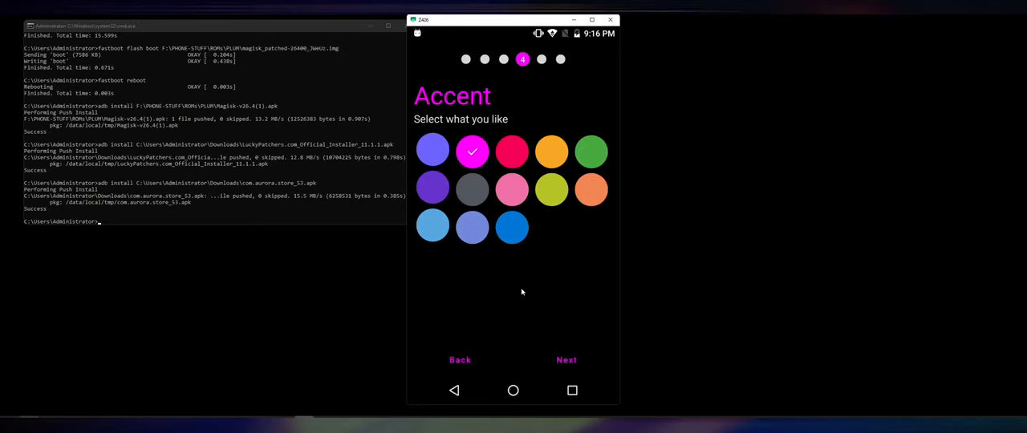
click(565, 360)
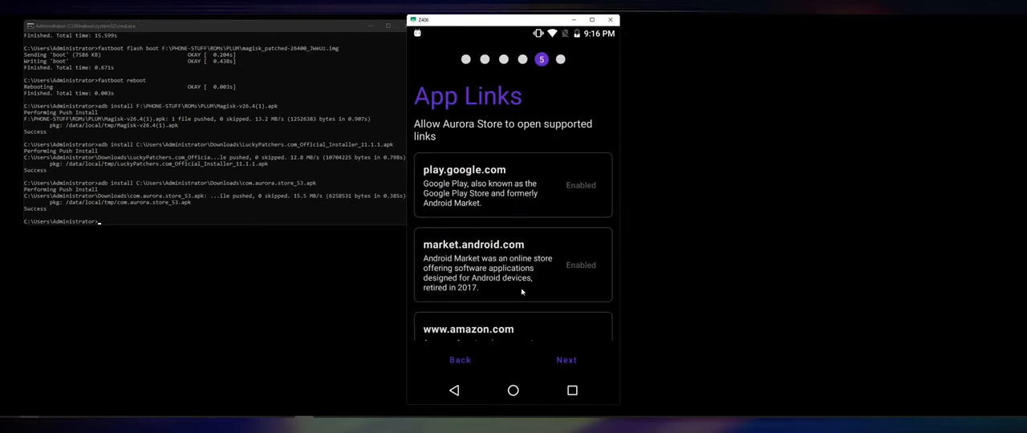
mouse_move(510, 173)
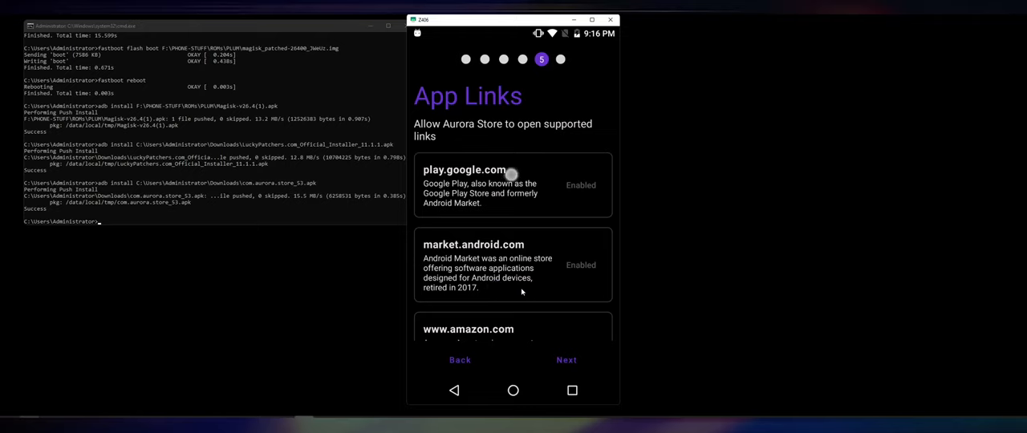
click(566, 360)
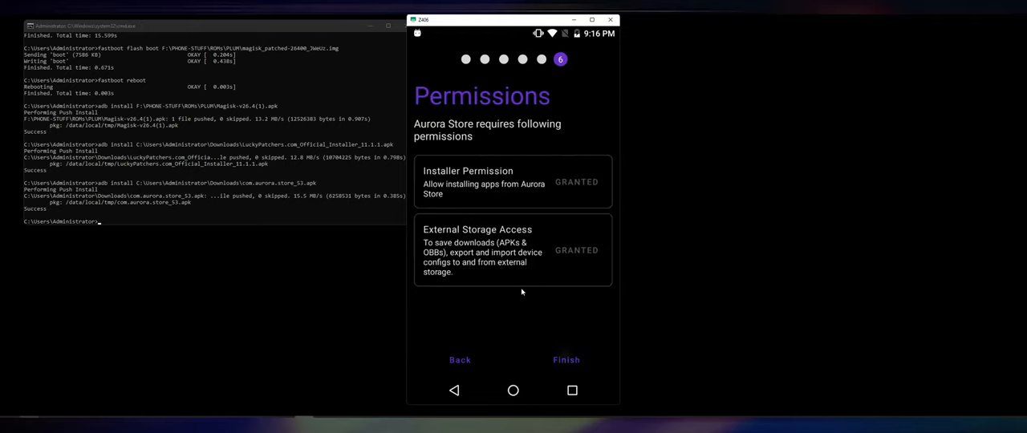
click(565, 359)
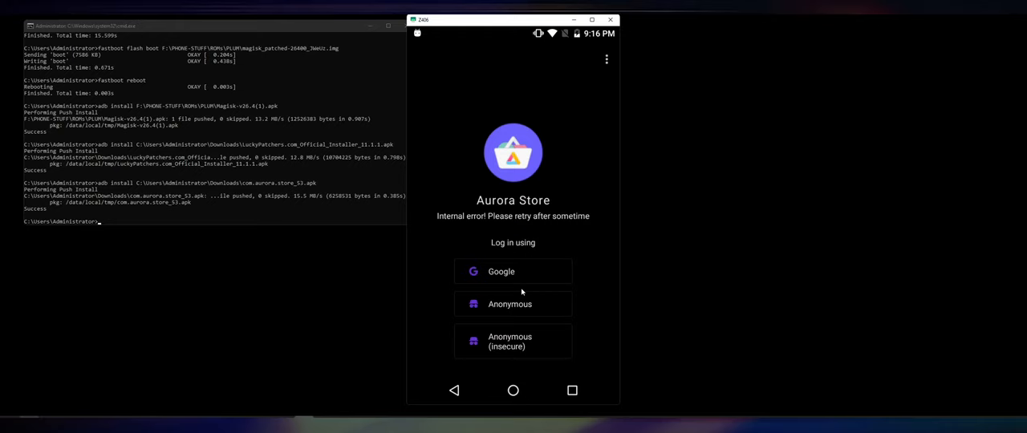
- Sign in to Aurora Store, search 'dra' for drag racing, and install Pixel Car Racer
click(509, 303)
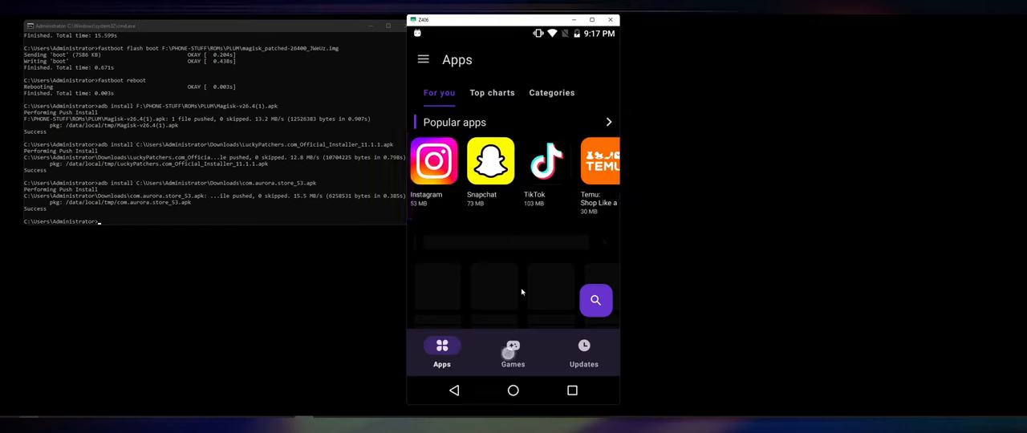
click(513, 351)
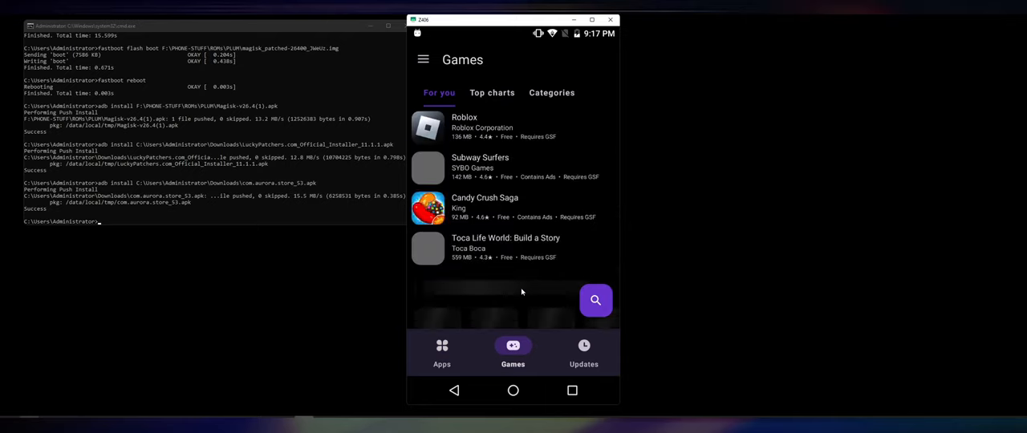
text(drag racing)
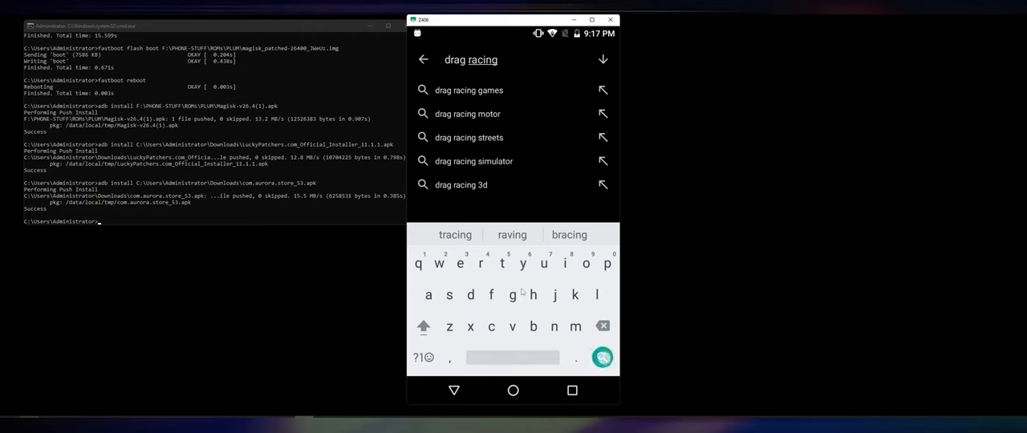
key(enter)
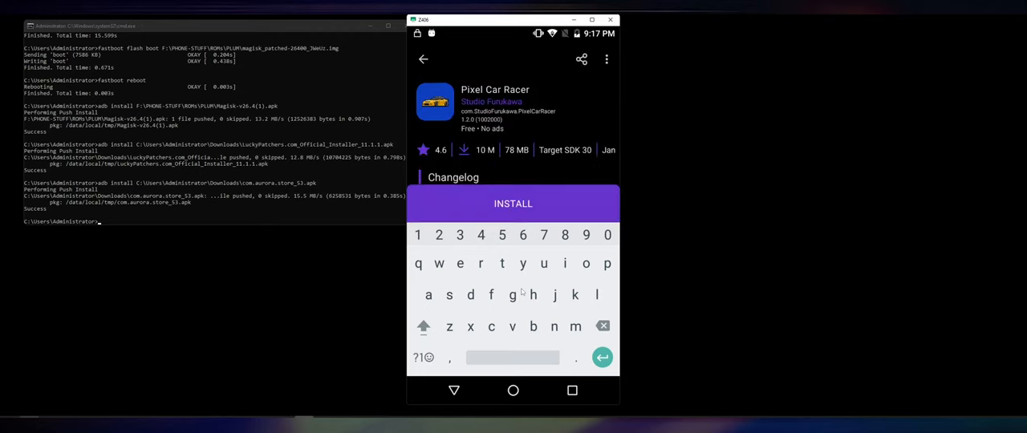
click(513, 203)
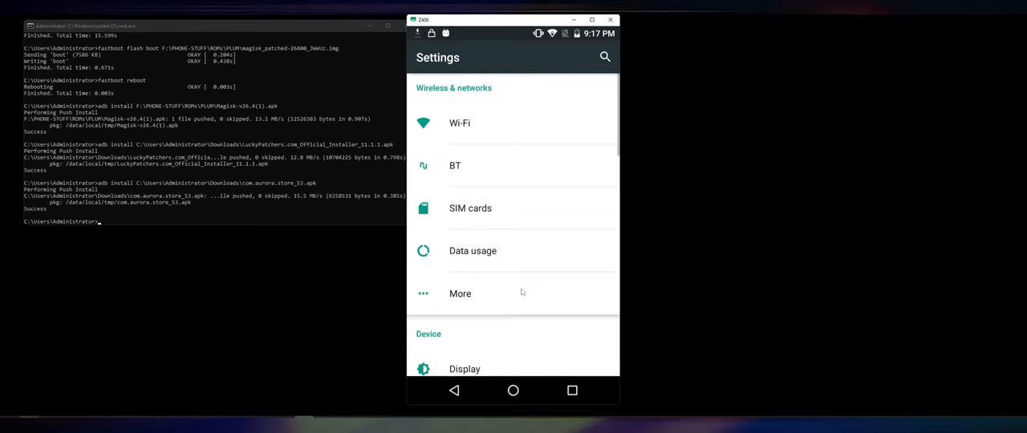
- Review the internal storage breakdown showing 162 MB of 3.45 GB used
scroll(down, 3)
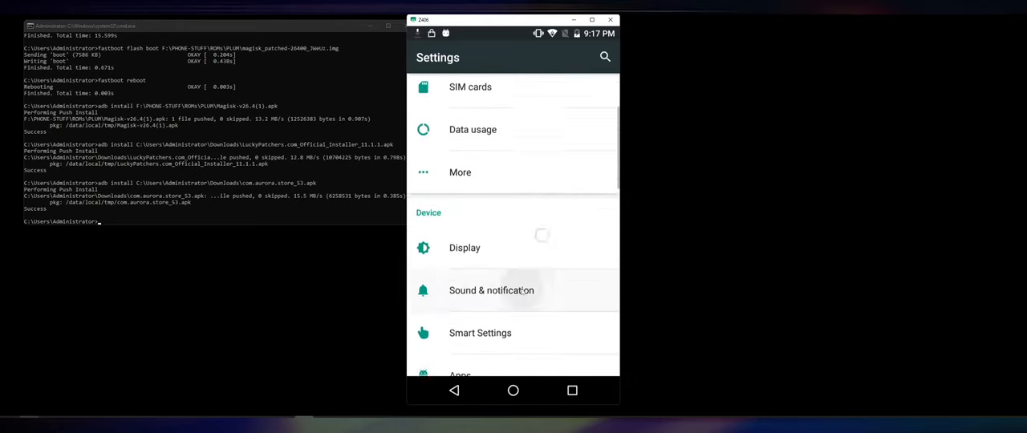
scroll(down, 3)
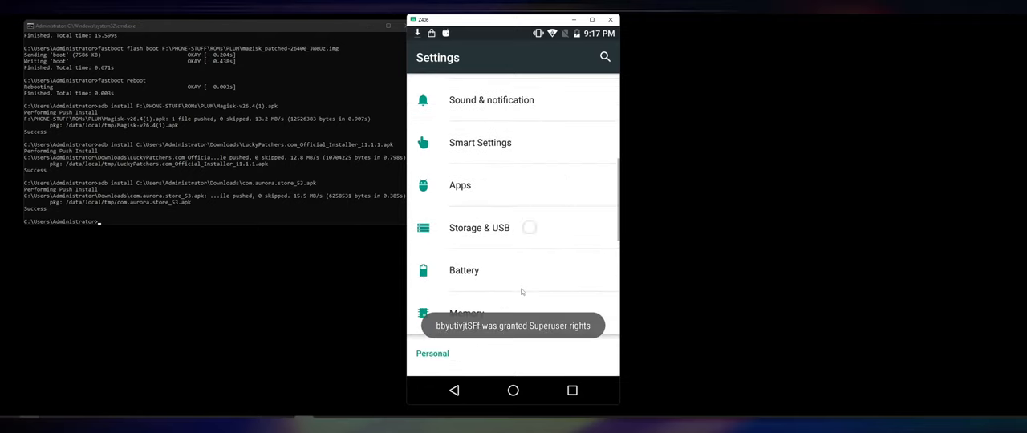
click(479, 227)
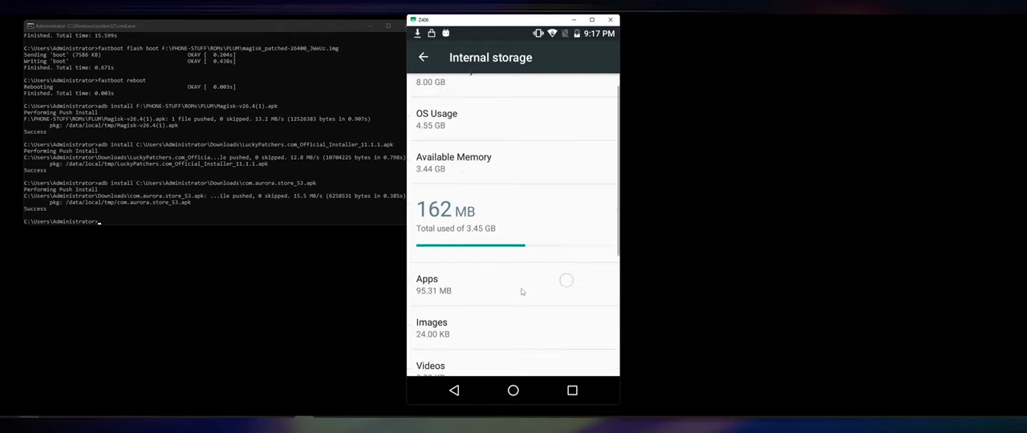
scroll(down, 3)
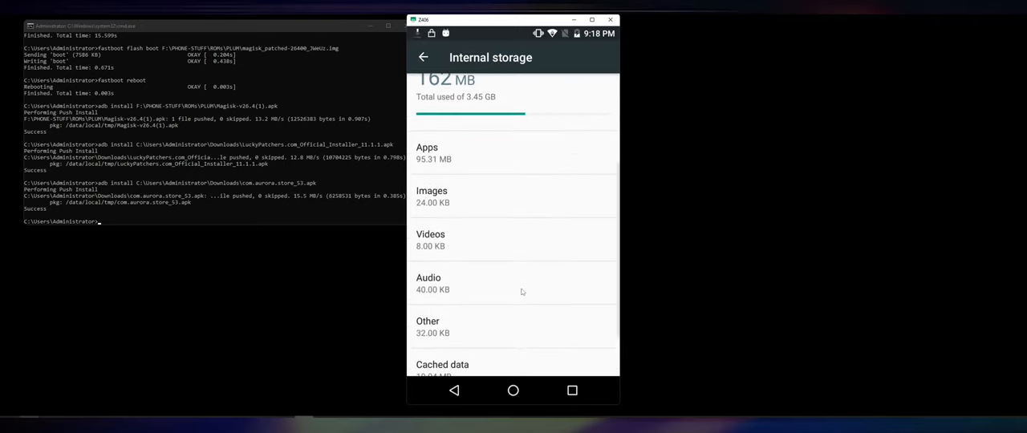
scroll(down, 3)
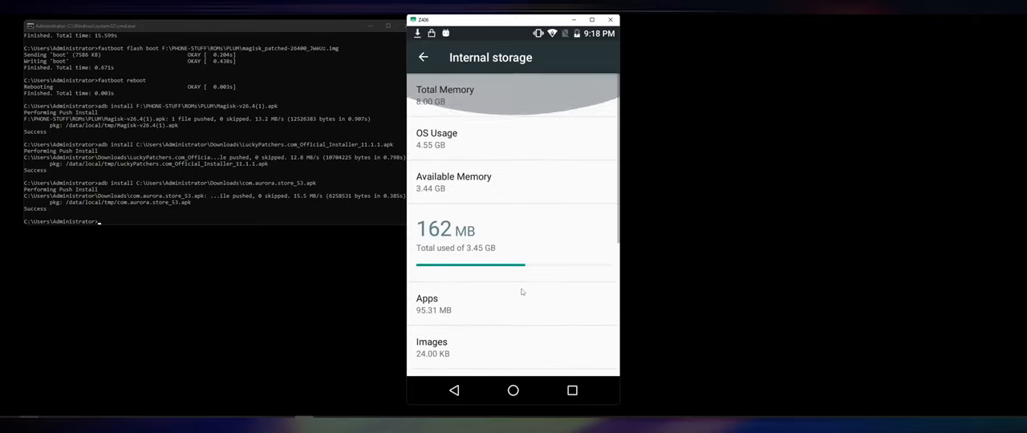
- Return to the main Settings list and open the Memory usage screen
click(423, 57)
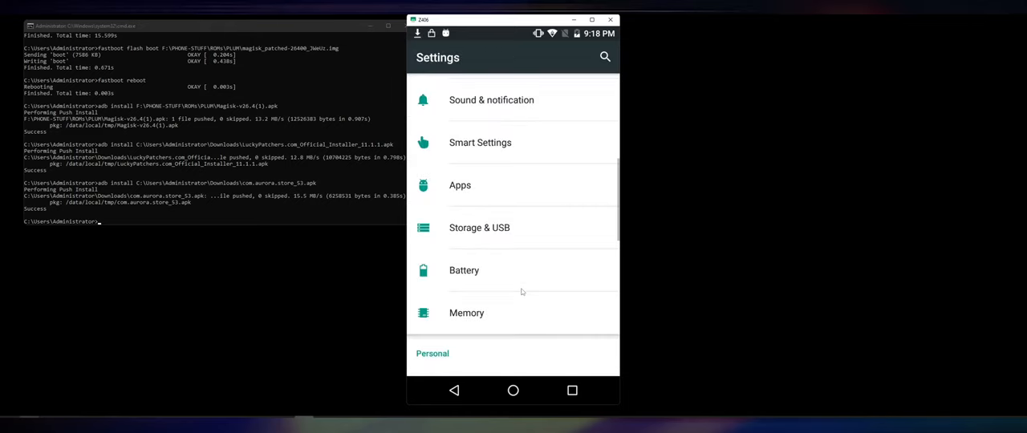
scroll(down, 3)
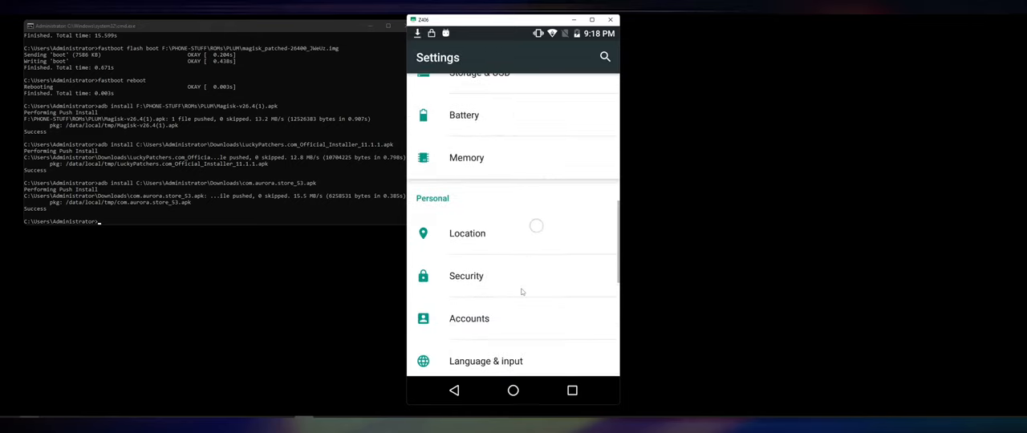
scroll(down, 3)
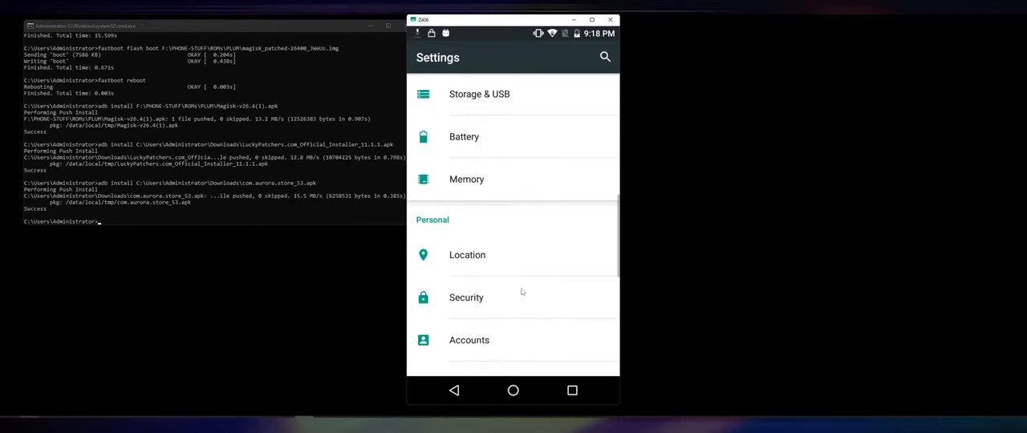
click(466, 179)
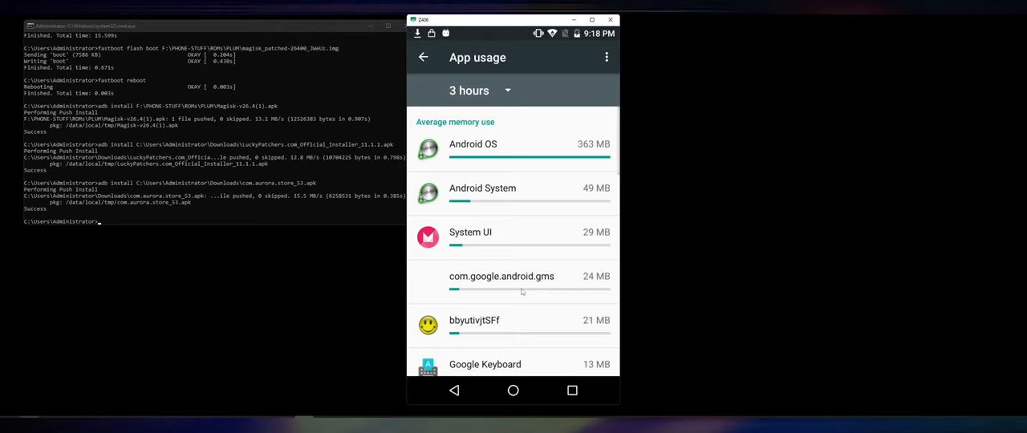
- Scroll the per-app memory usage list down to its smallest entries
scroll(down, 3)
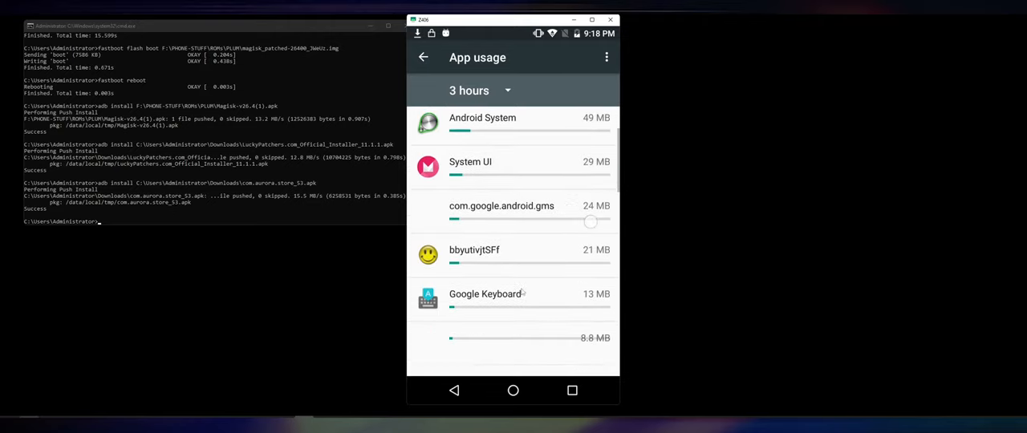
scroll(down, 3)
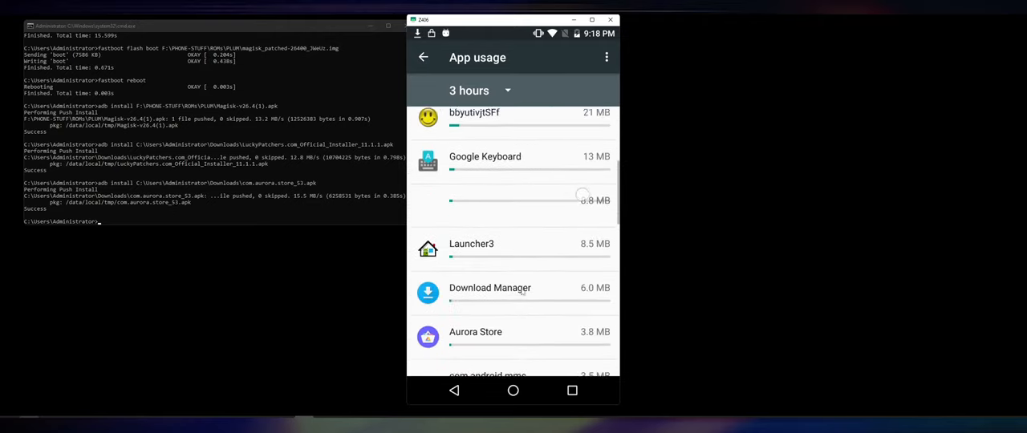
scroll(down, 3)
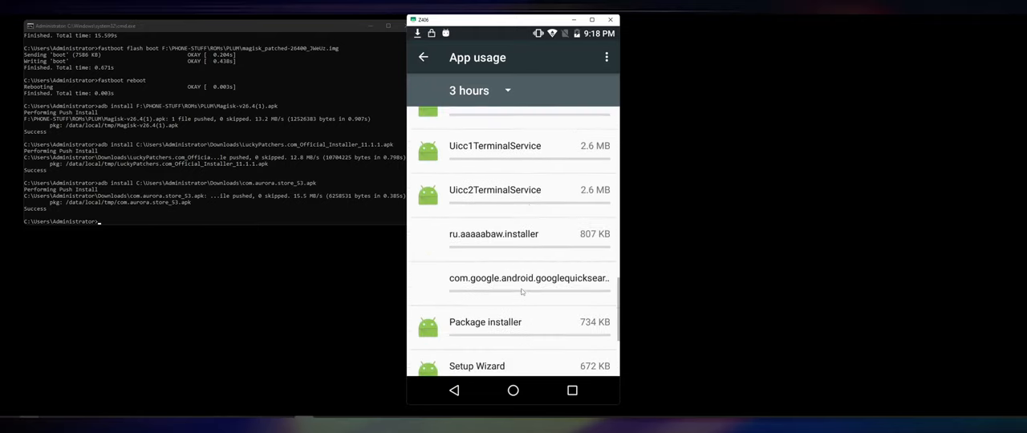
scroll(down, 3)
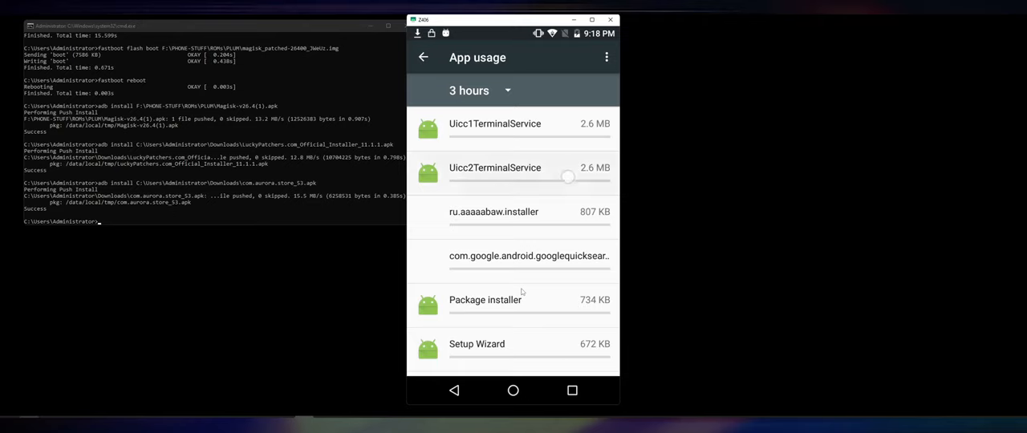
scroll(down, 3)
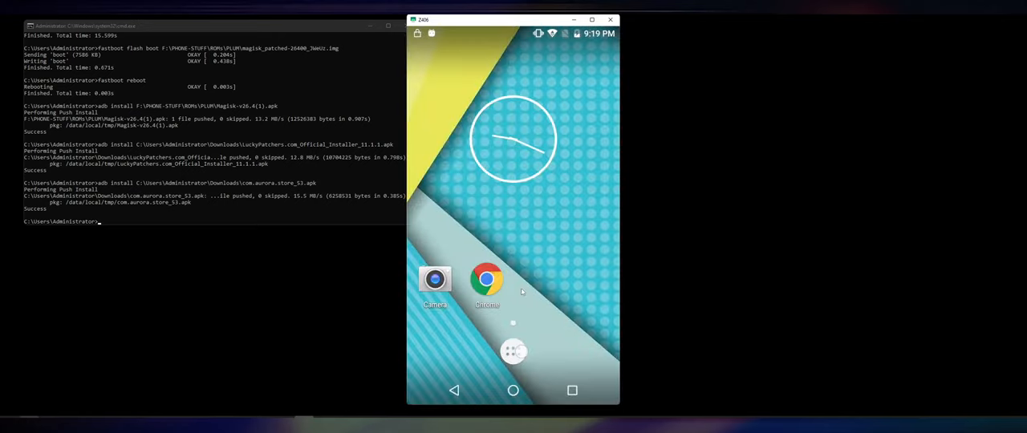
- Glance at the app drawer, then launch Pixel Car Racer from the home screen
click(512, 352)
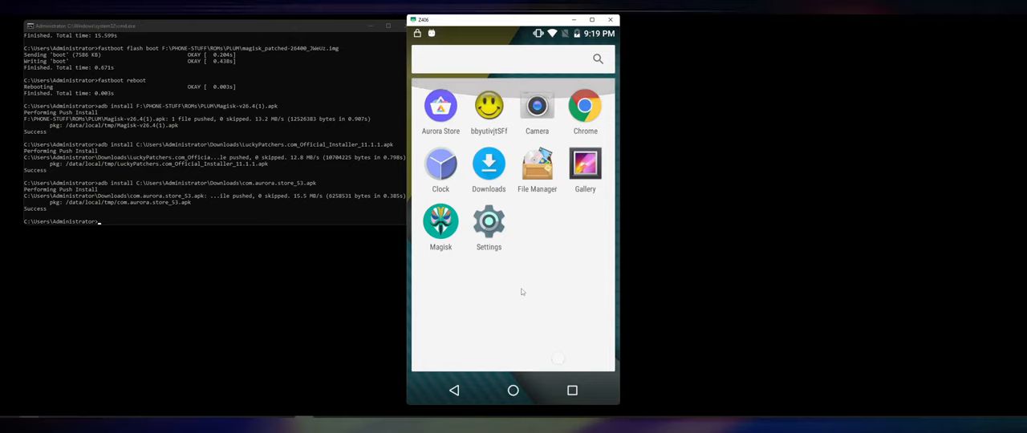
click(512, 391)
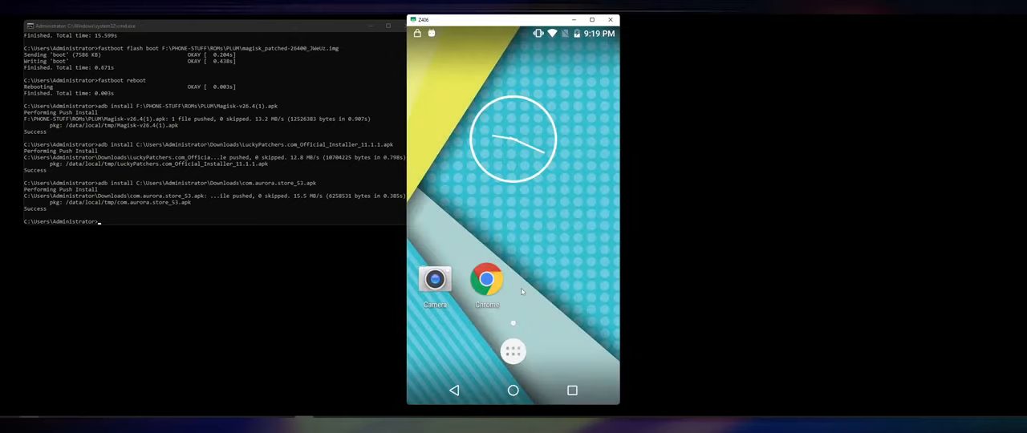
click(513, 350)
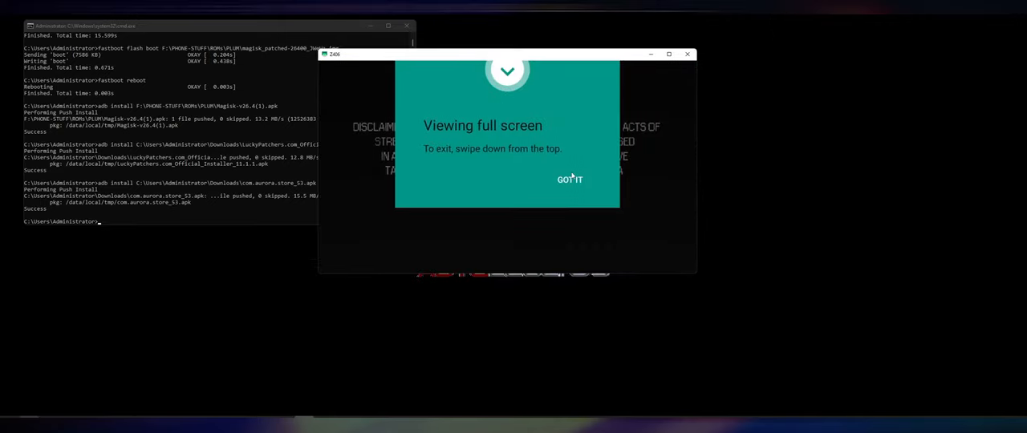
- Dismiss the full-screen notice, confirm a new player name, and clear the stat points notice
click(569, 179)
text(HAA)
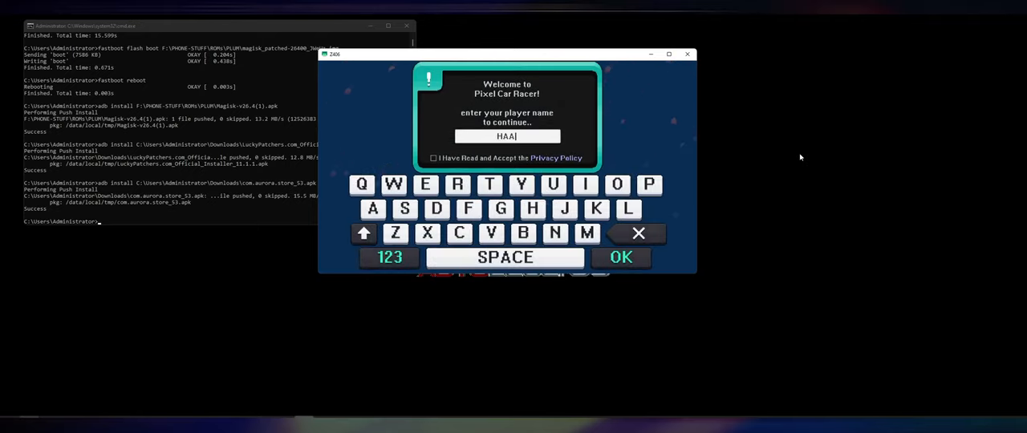
click(620, 258)
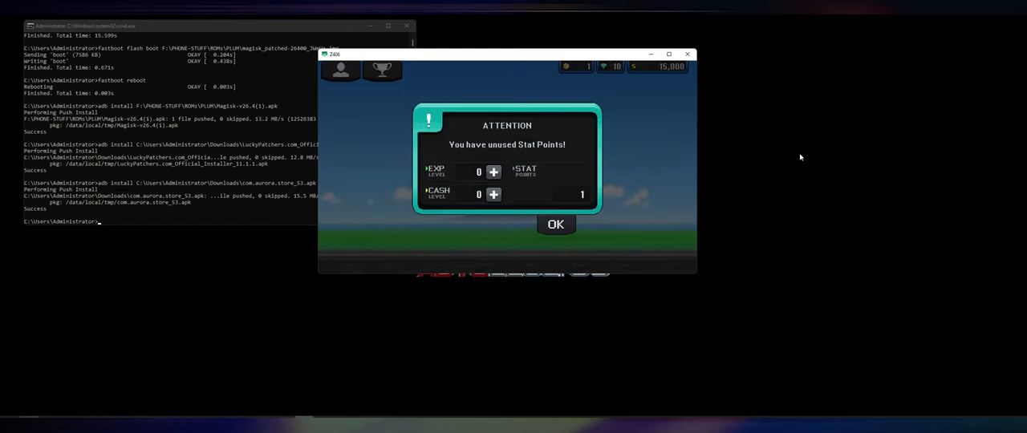
click(555, 224)
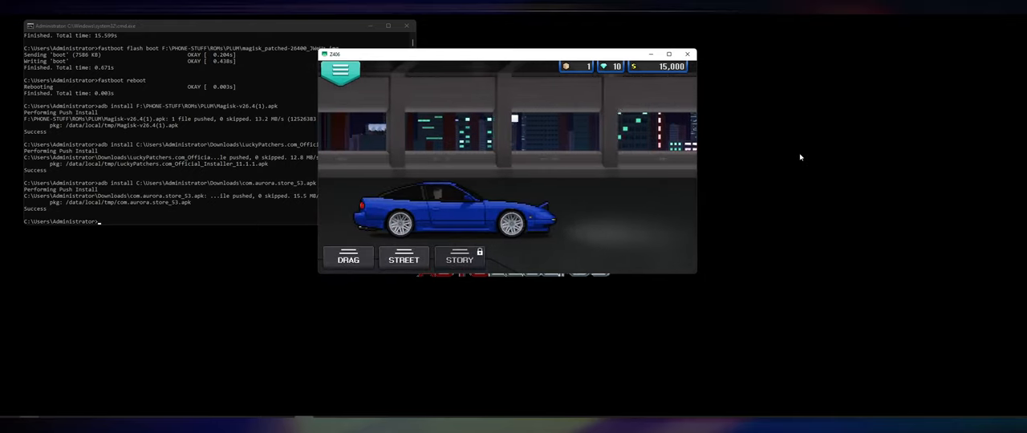
- Race to raise cash from 15,000 to 16,786, ending on the main menu
click(348, 256)
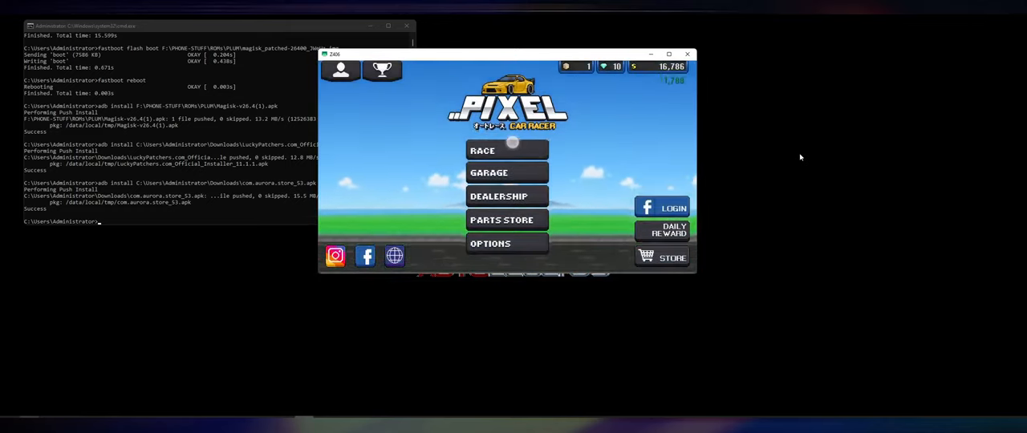
click(482, 151)
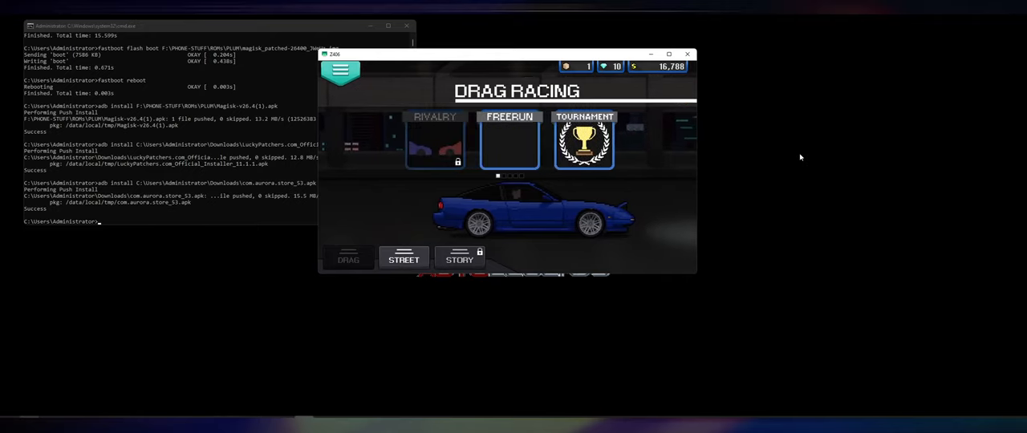
click(584, 140)
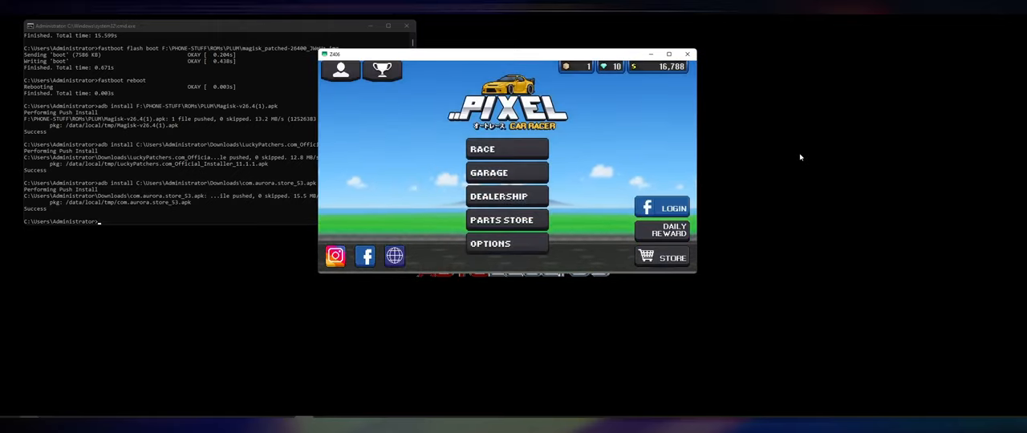
- Check game Options, then open the Tsukuba drag tournaments (1/4, 1/2, 1 mile)
click(490, 243)
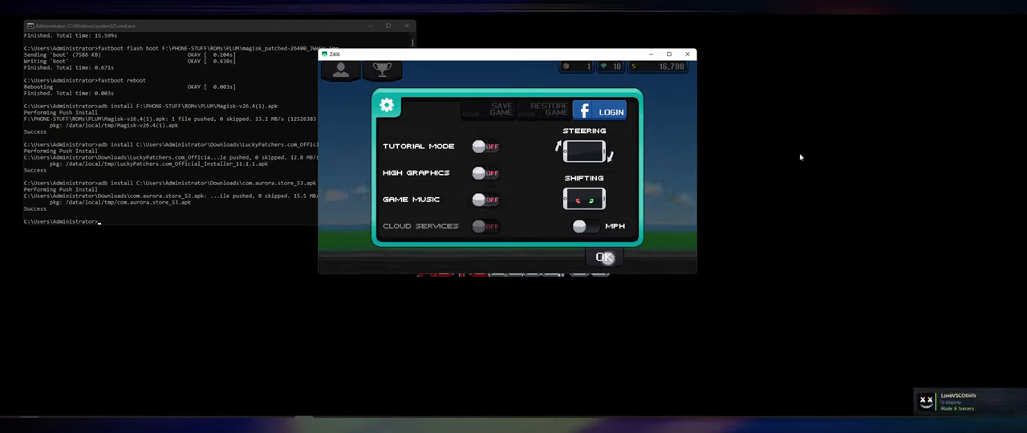
click(604, 257)
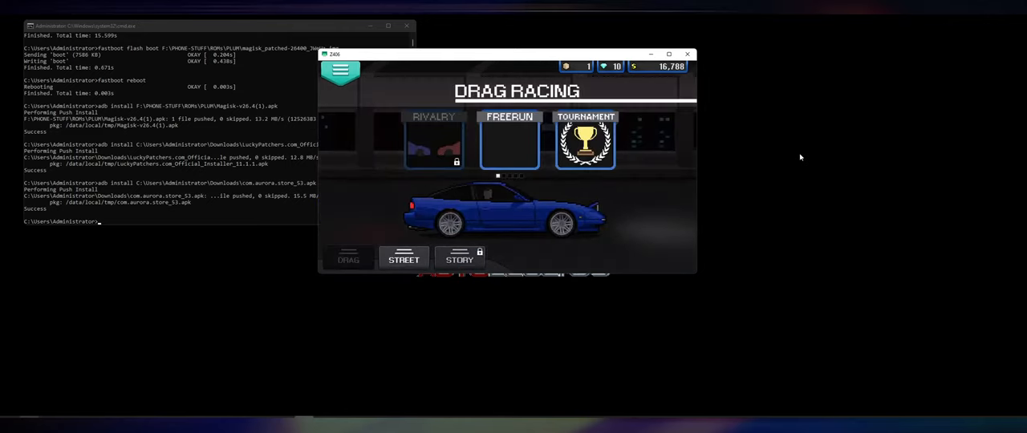
click(585, 140)
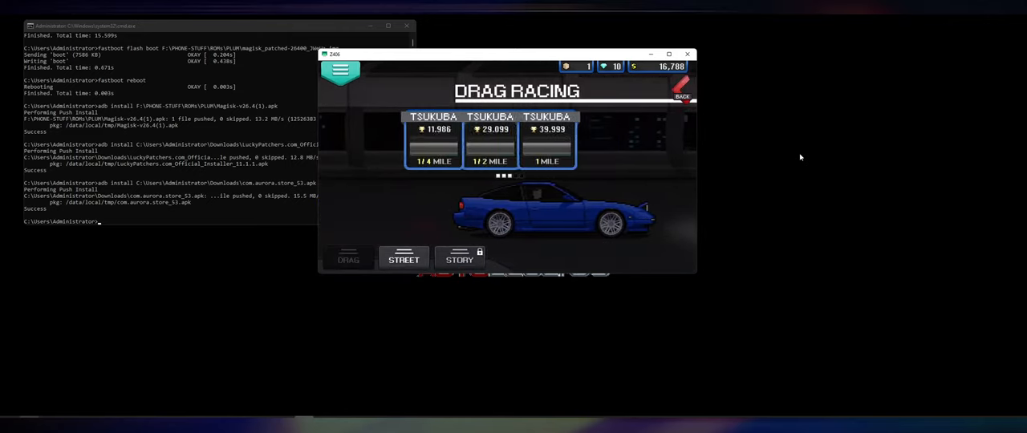